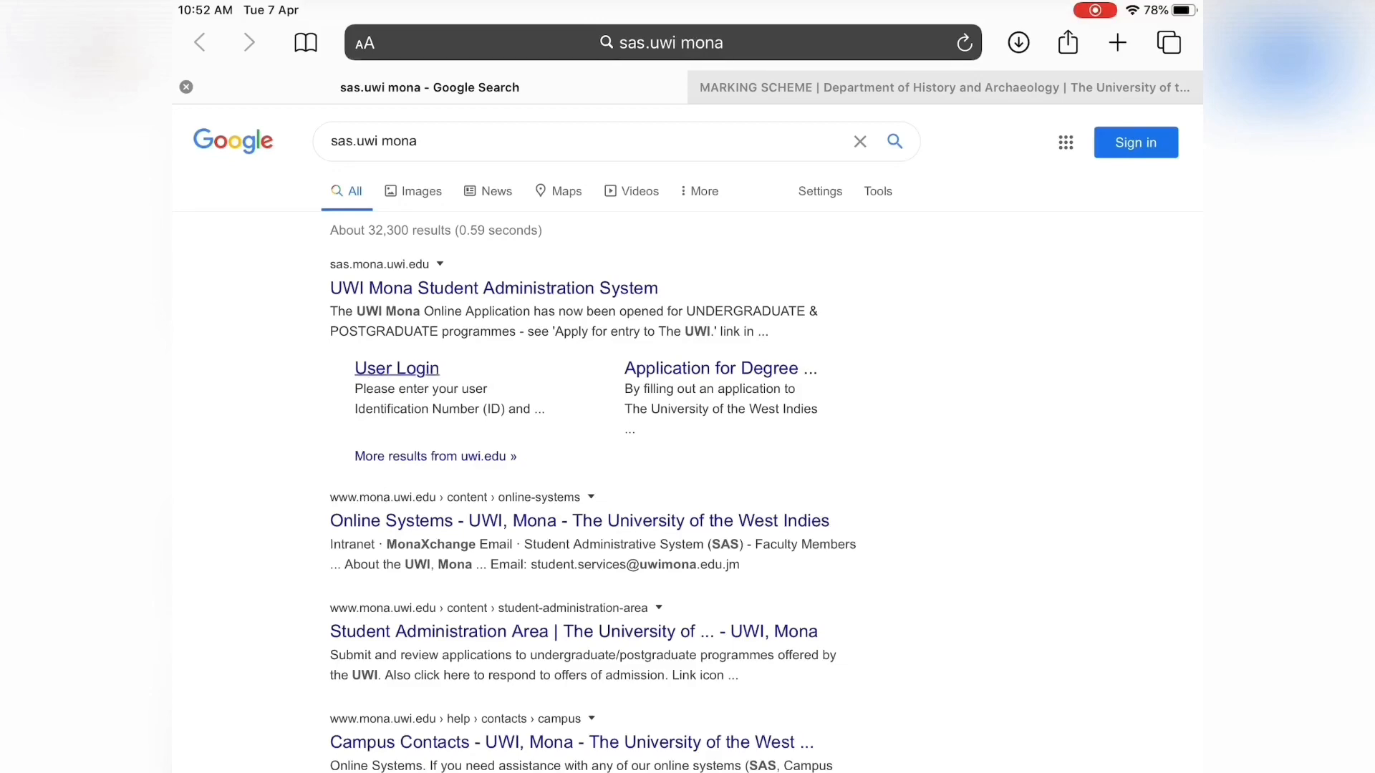
Step: Open sas.mona.uwi.edu from the Google results to reach the SAS login page
{"action": "left_click", "coordinate": [396, 368]}
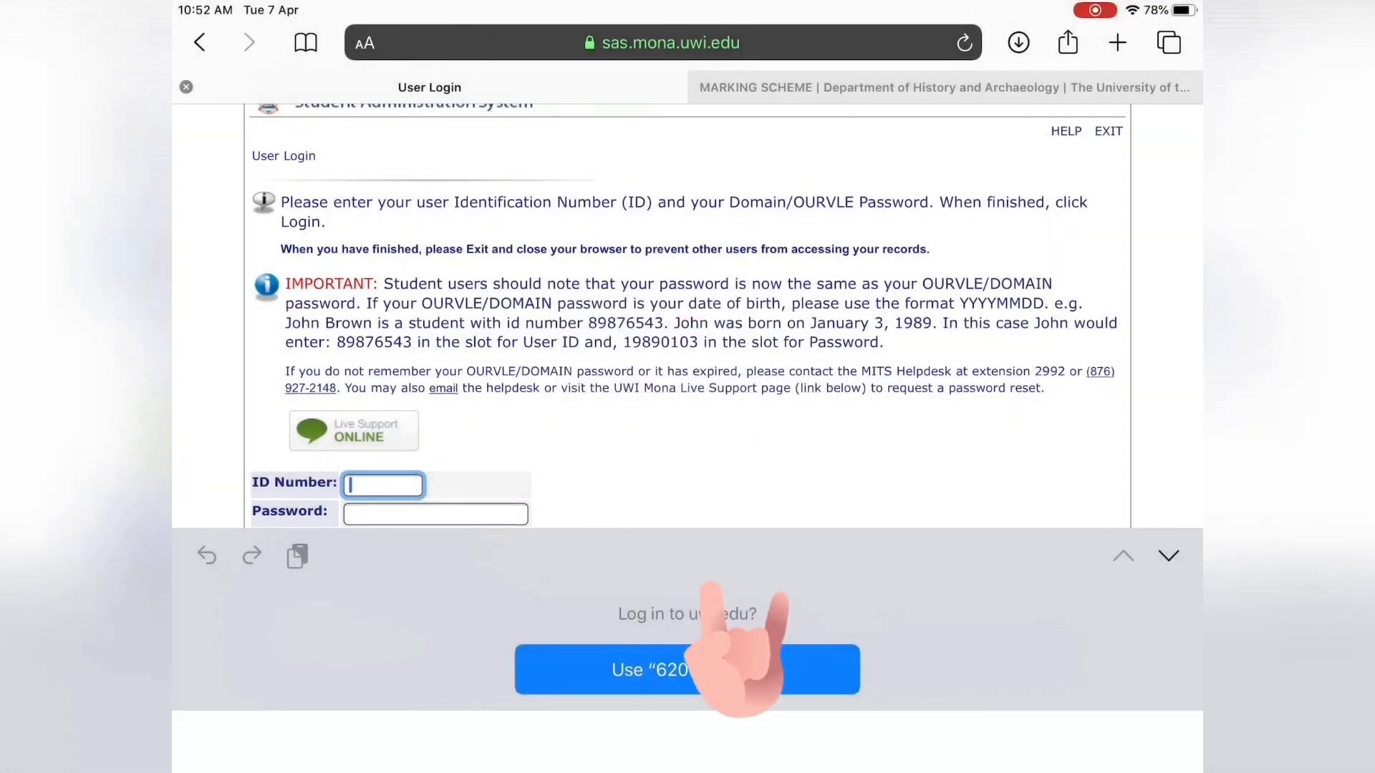
Step: Log in with the autofilled saved credentials and accept the registration-status agreement
{"action": "left_click", "coordinate": [687, 670]}
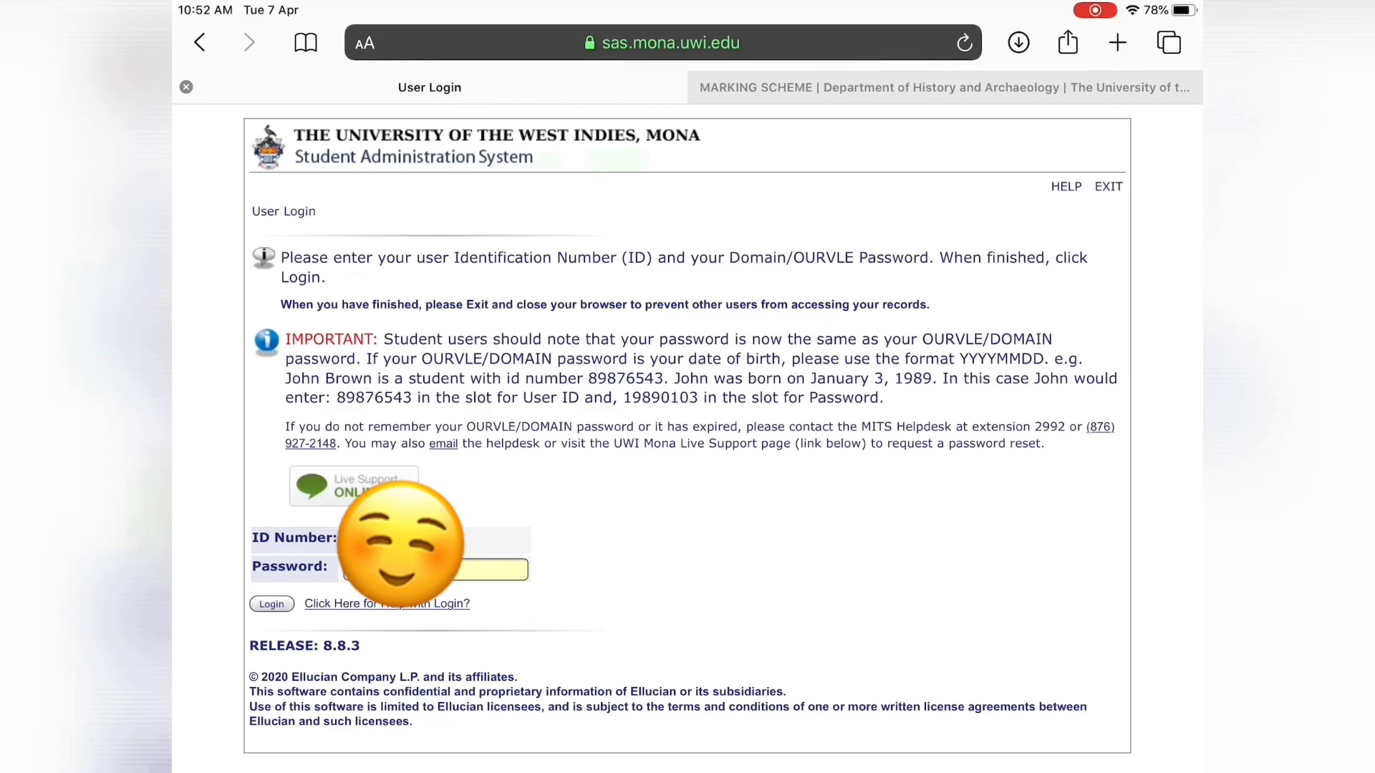
{"action": "left_click", "coordinate": [272, 603]}
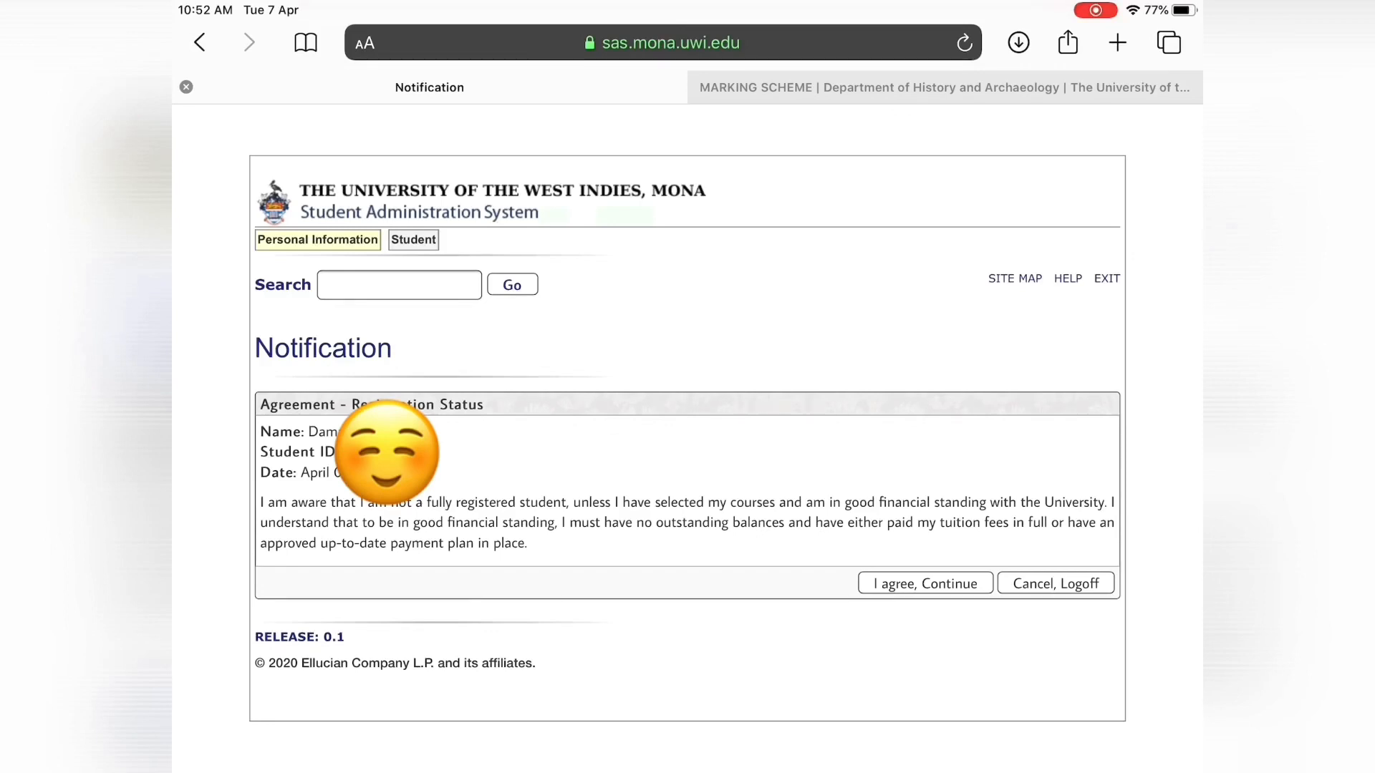
{"action": "left_click", "coordinate": [923, 583]}
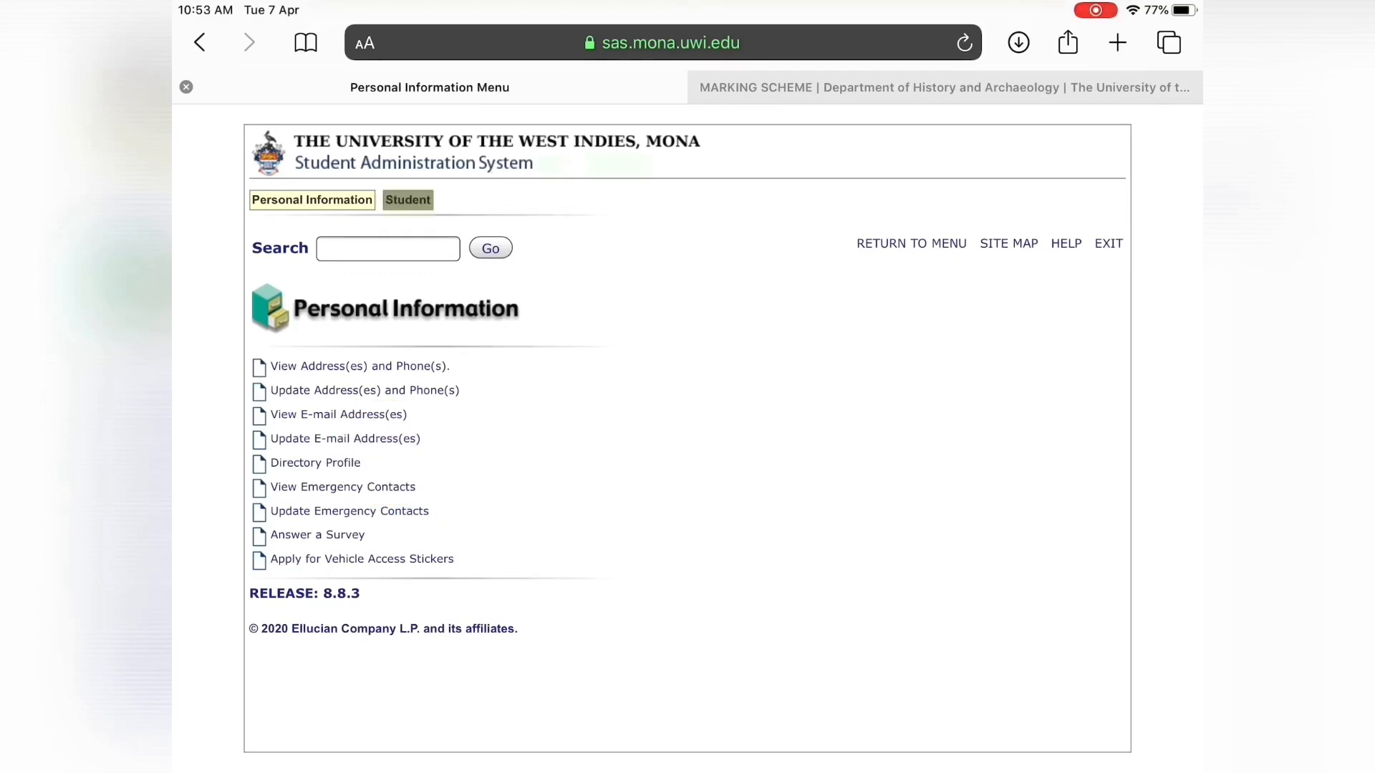
Step: Go to the Student Services section and into Student Records
{"action": "left_click", "coordinate": [407, 199]}
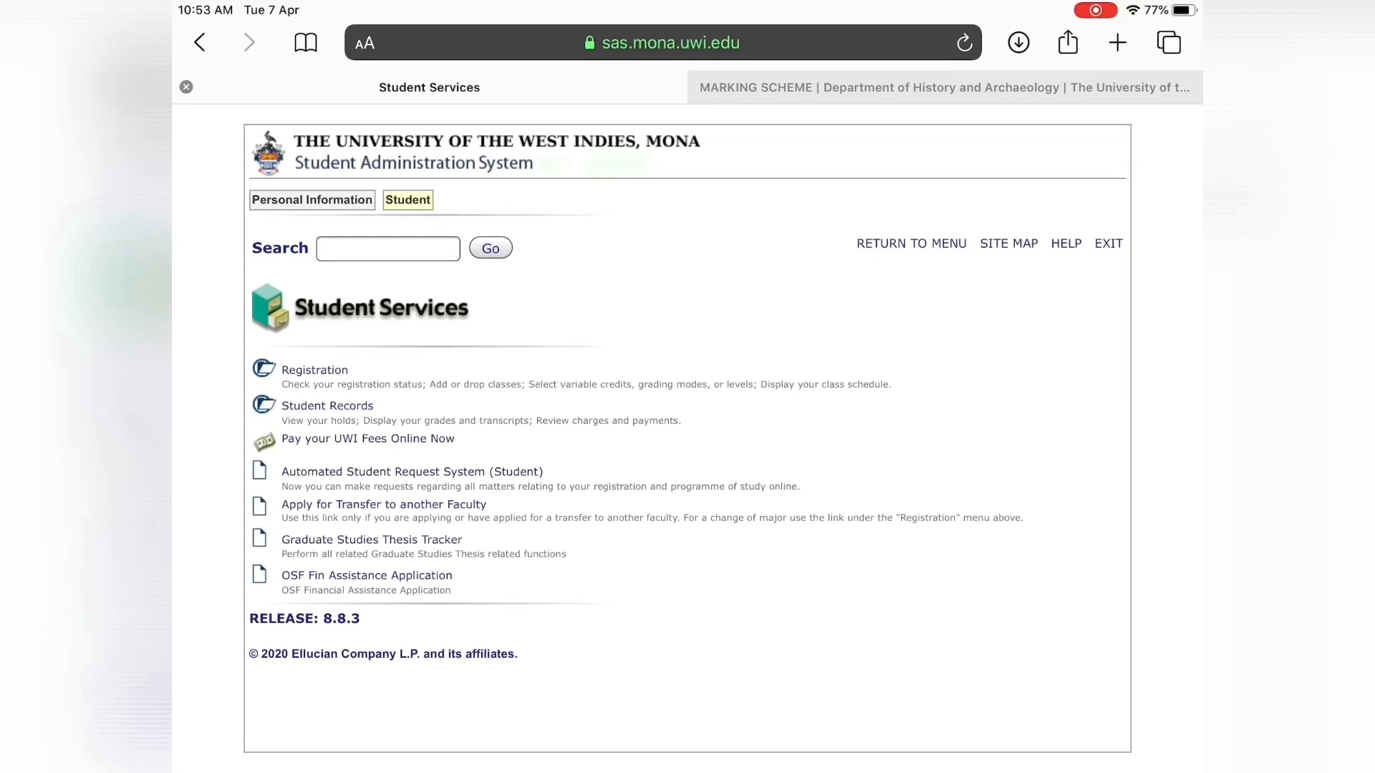
{"action": "left_click", "coordinate": [327, 406]}
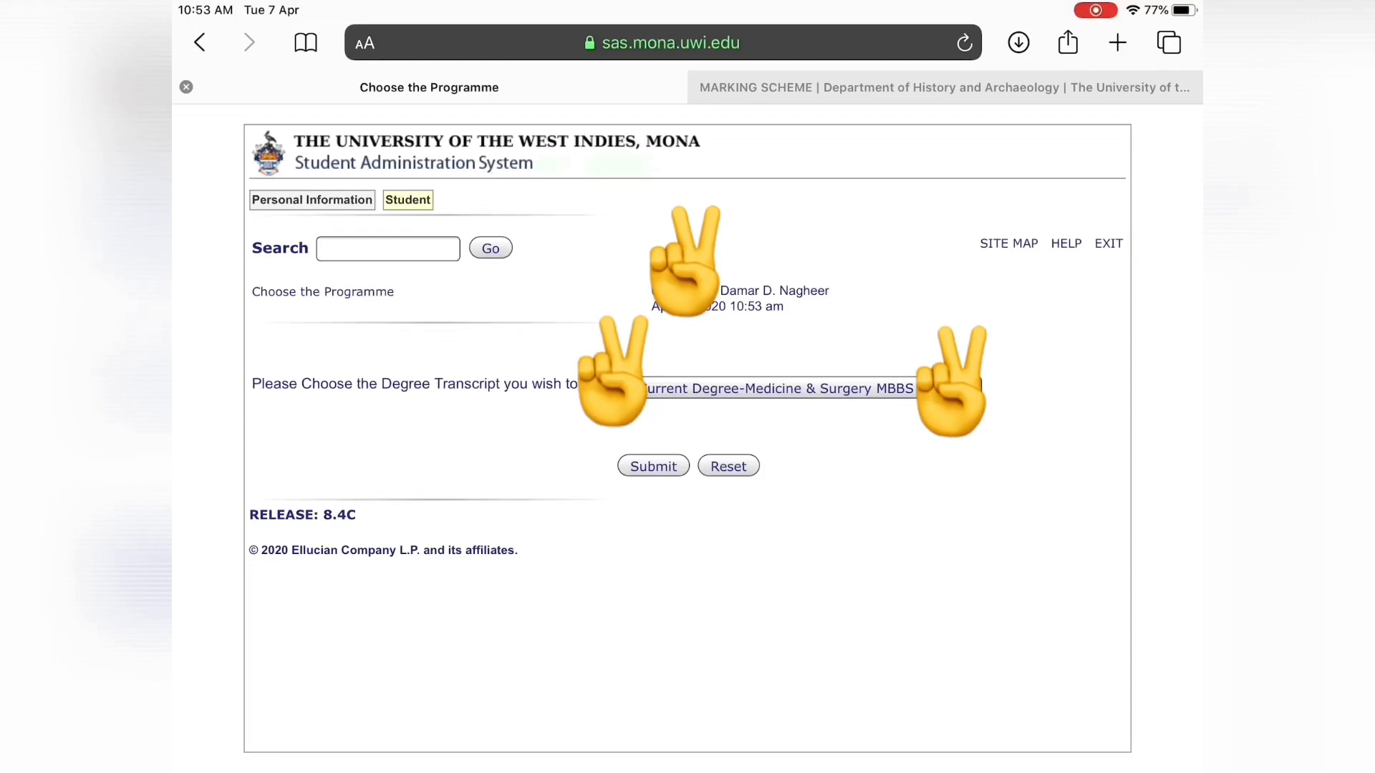
Step: Submit the Medicine & Surgery MBBS transcript request and view the processed PDF
{"action": "left_click", "coordinate": [652, 465]}
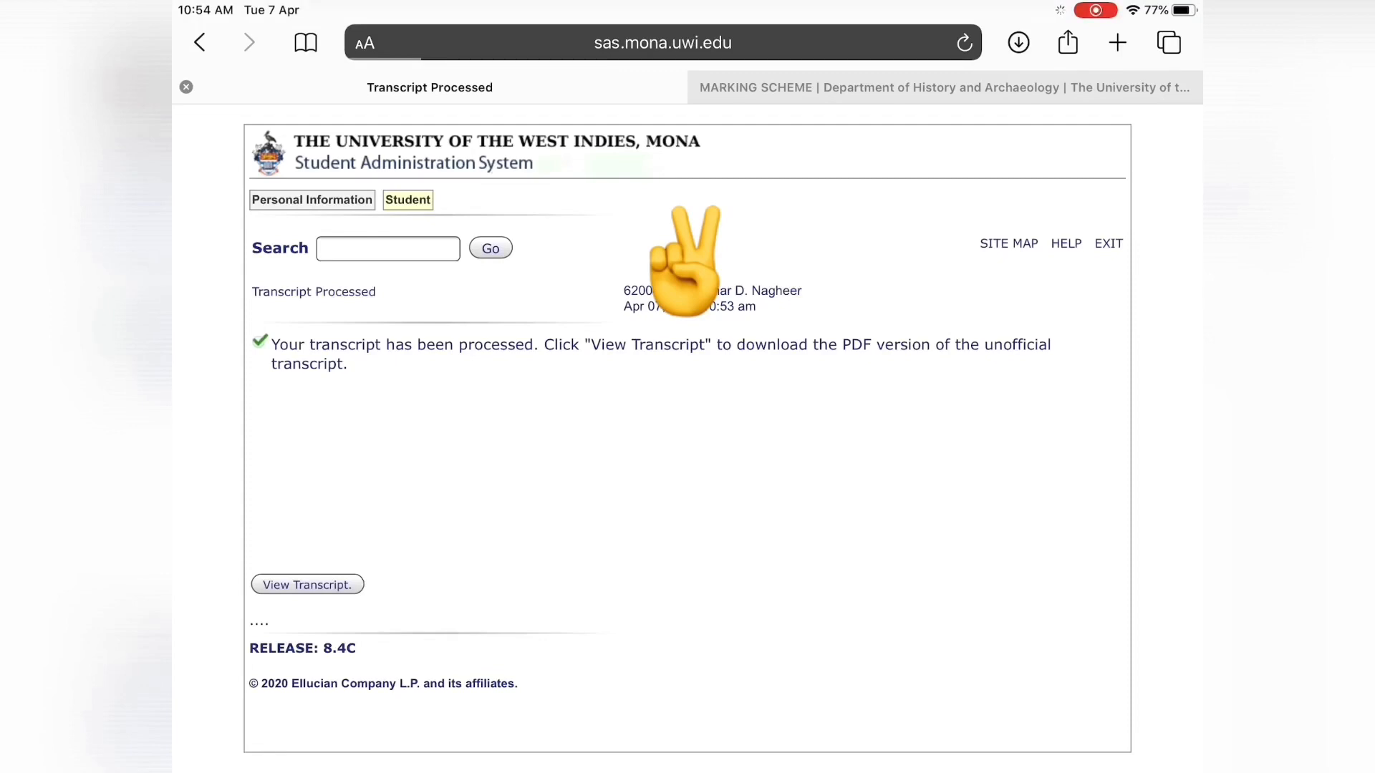
{"action": "left_click", "coordinate": [306, 585]}
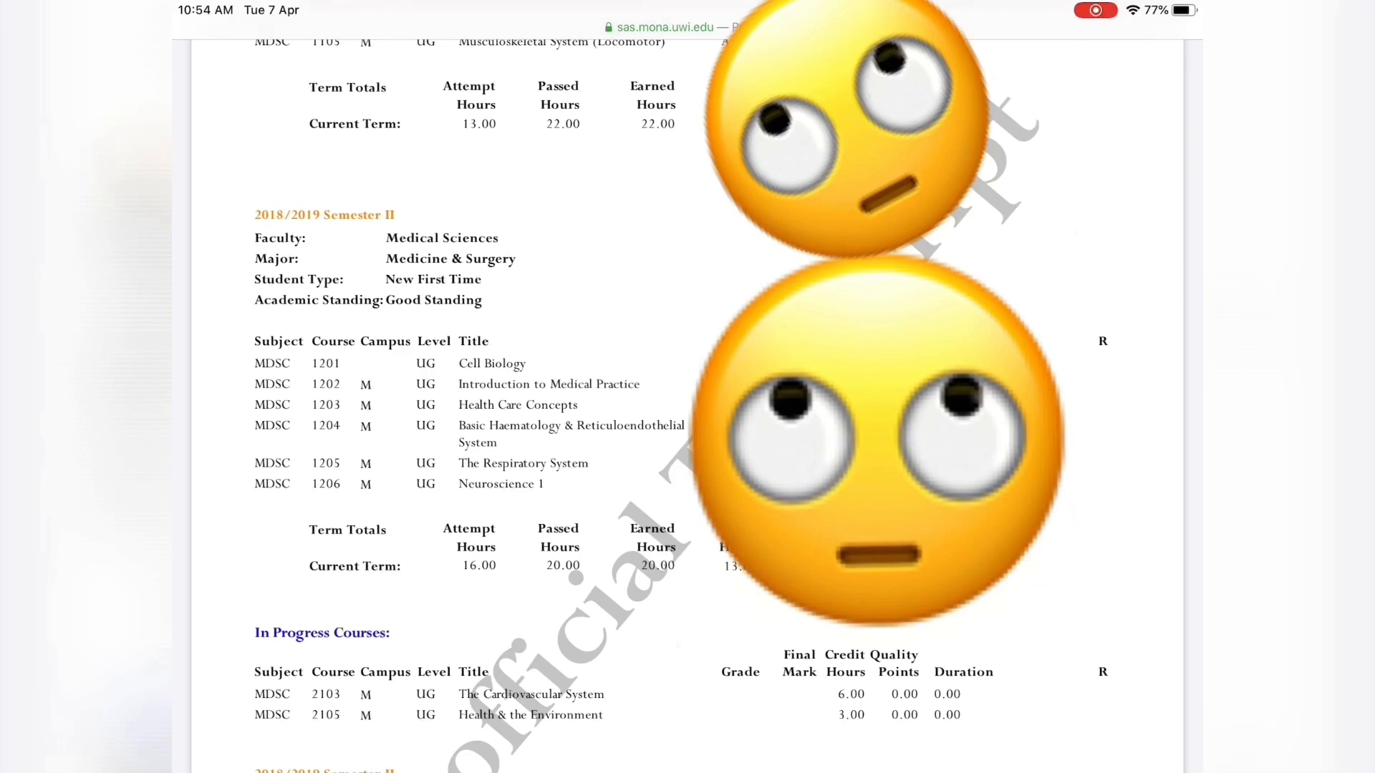
Step: Scroll through the unofficial transcript PDF to page 2 of 4
{"action": "scroll", "scroll_direction": "down", "scroll_amount": 3}
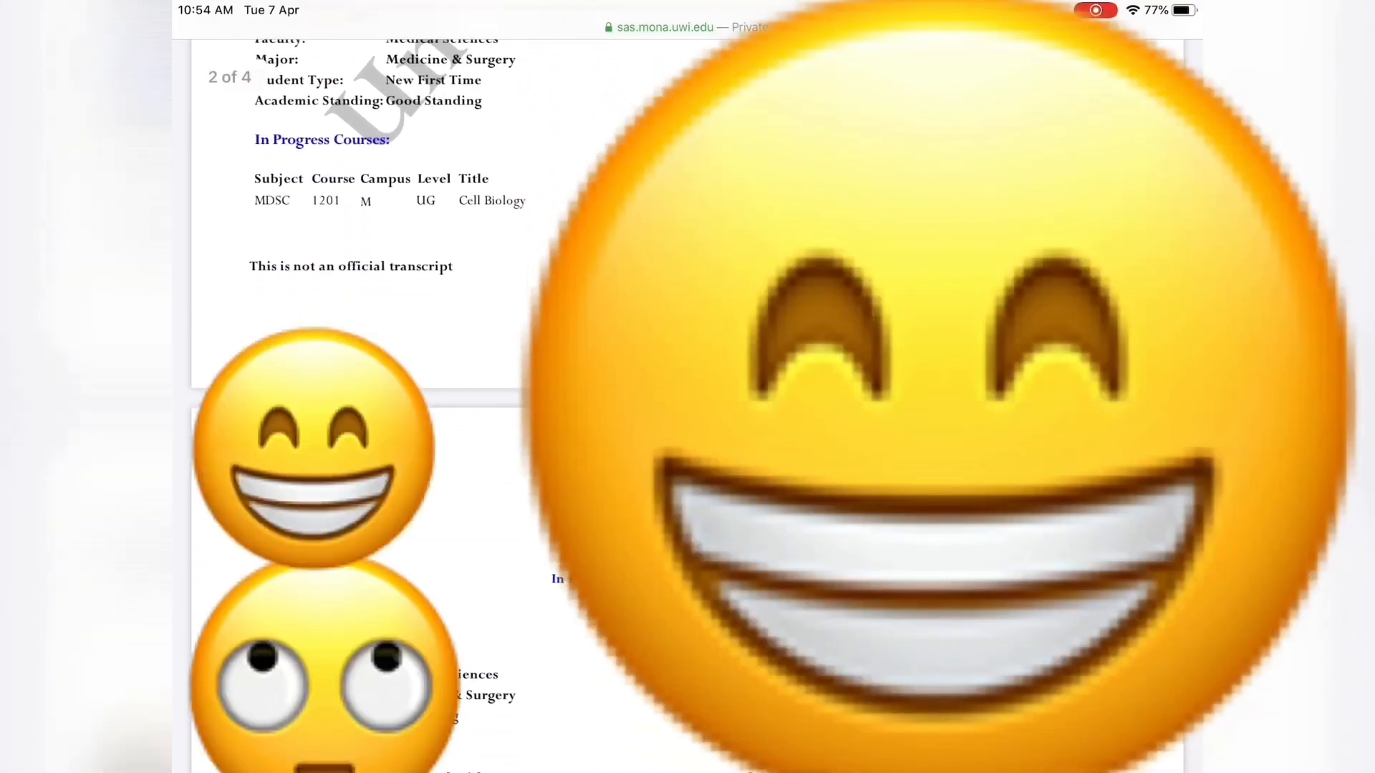
{"action": "scroll", "scroll_direction": "down", "scroll_amount": 3}
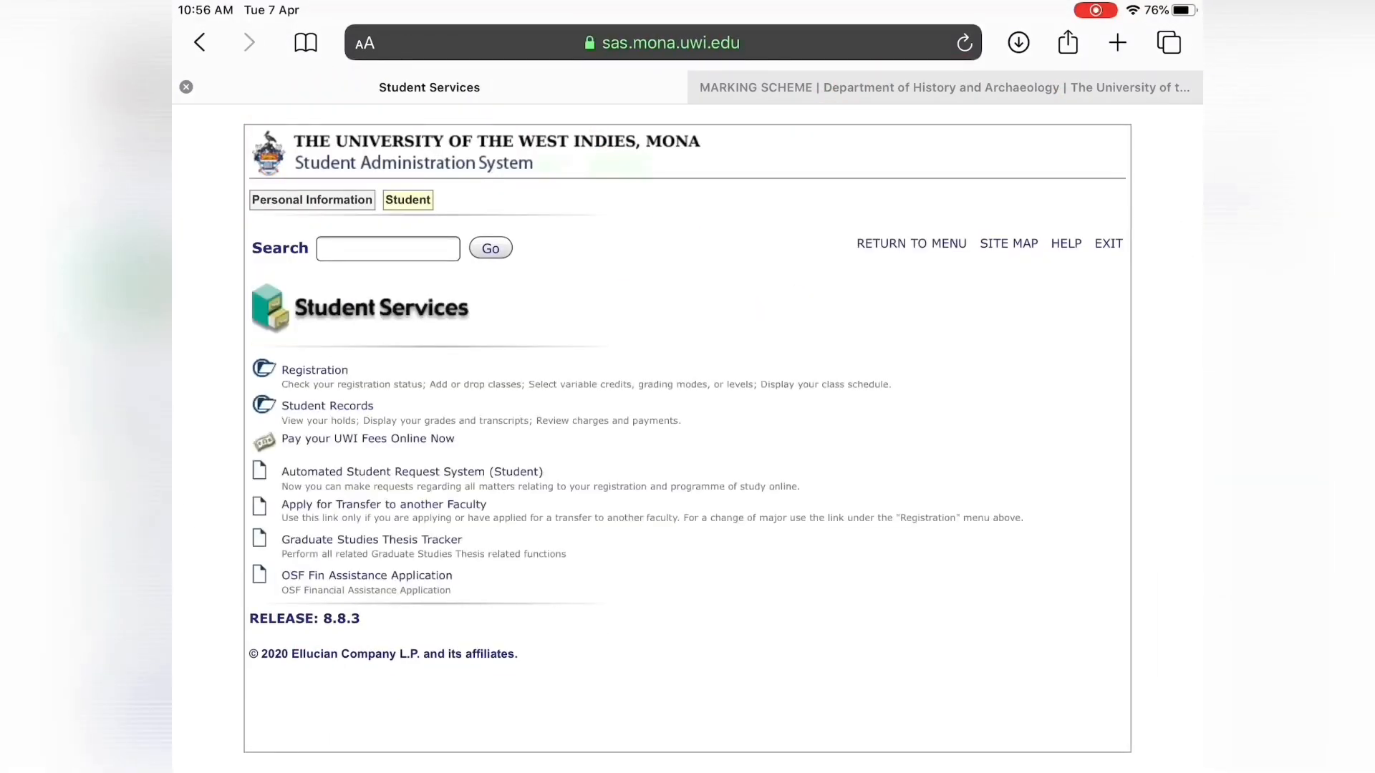
Step: Go to Student Records and launch the Student GPA Calculator (Un-Official)
{"action": "left_click", "coordinate": [327, 405]}
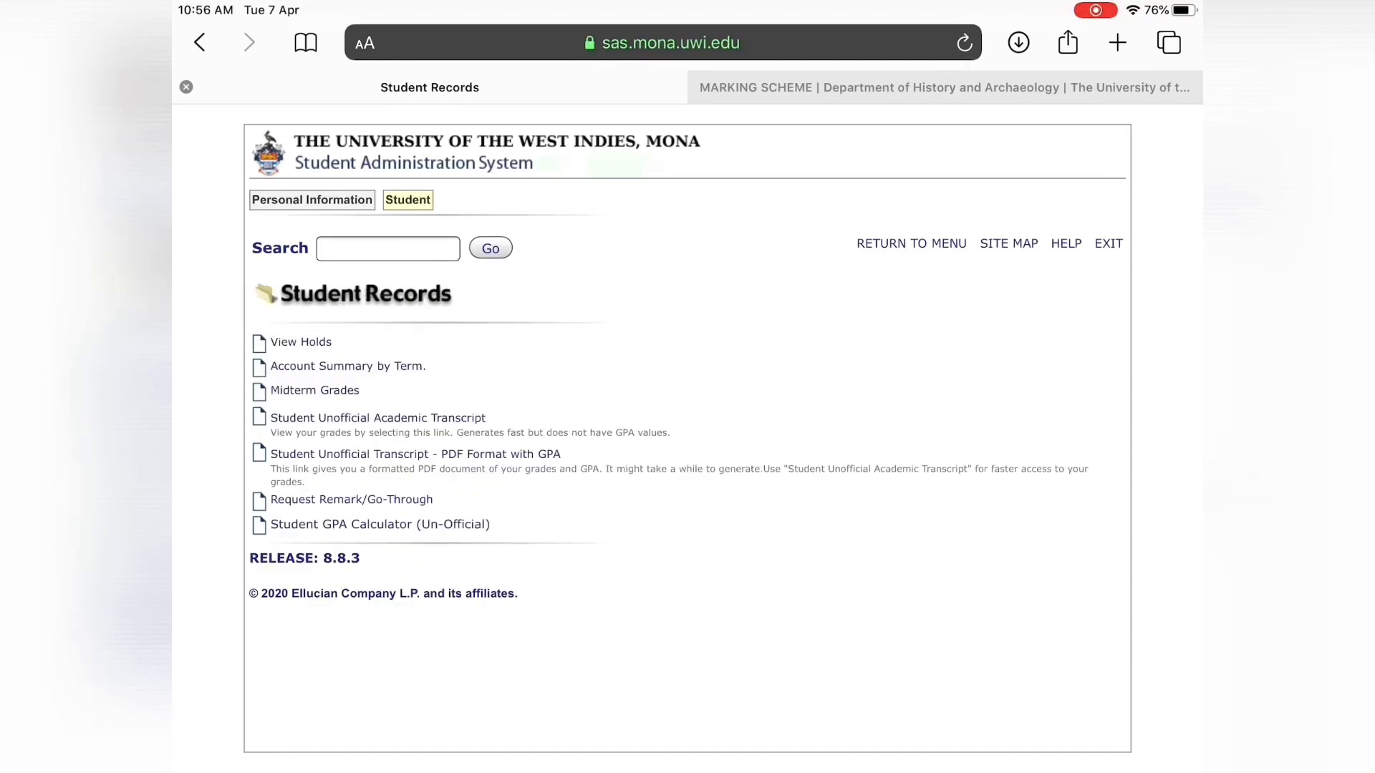
{"action": "left_click", "coordinate": [379, 523]}
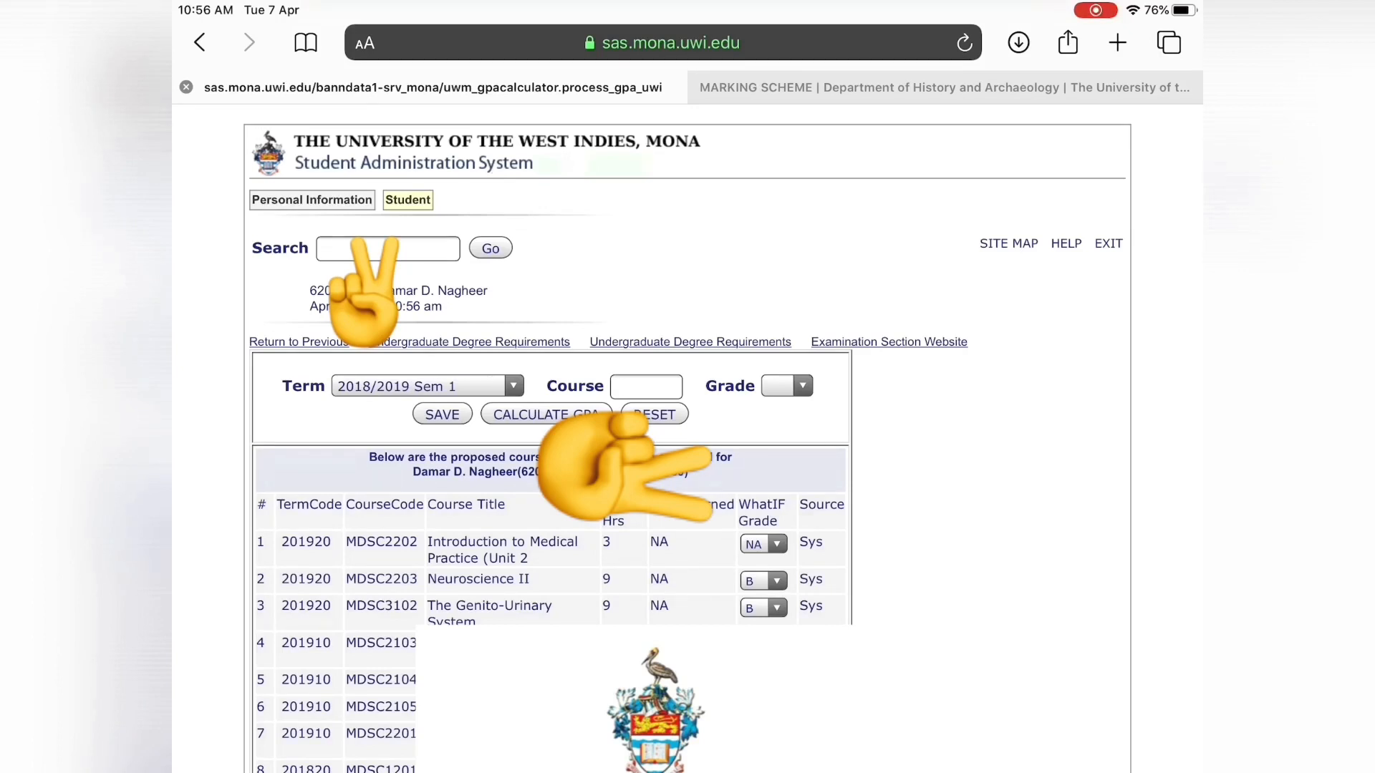
Step: Set the Neuroscience II and The Genito-Urinary System what-if grades to A+
{"action": "left_click", "coordinate": [763, 579]}
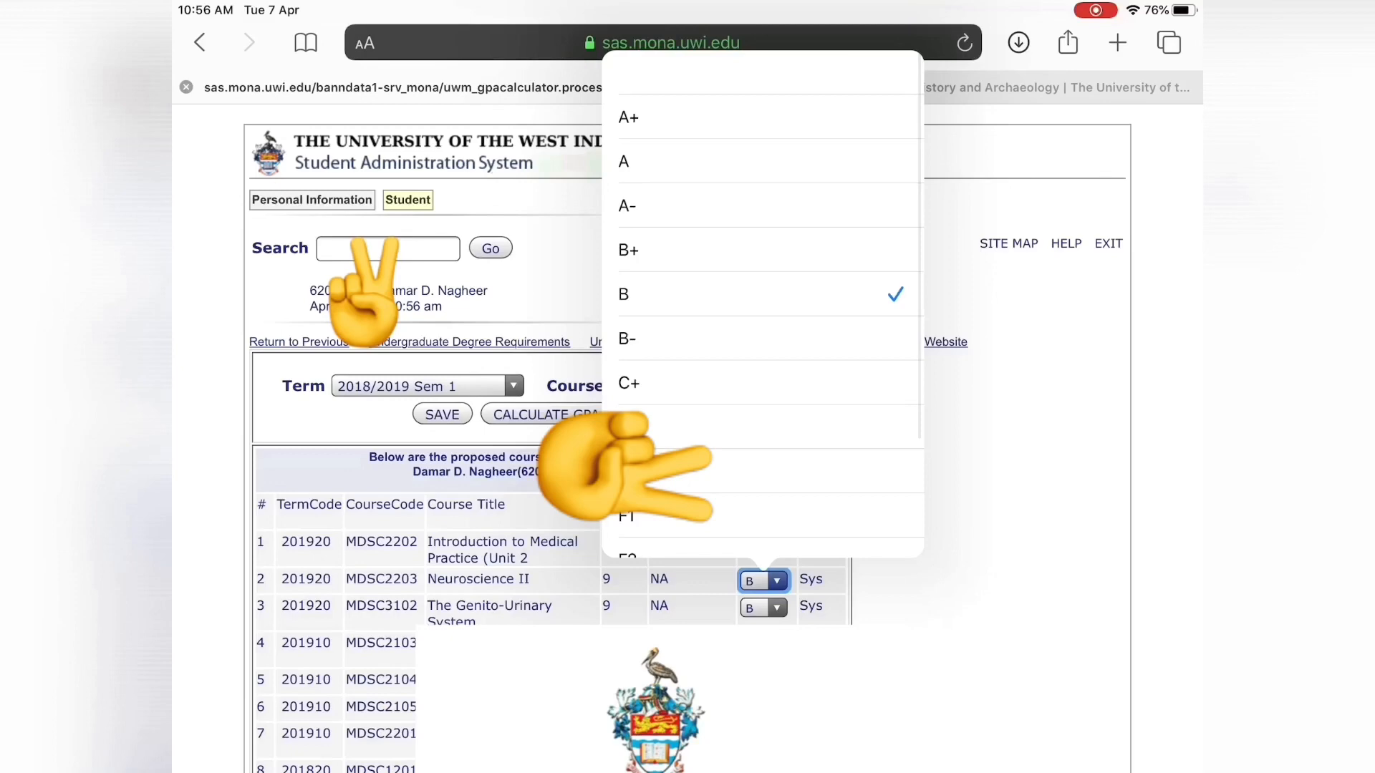
{"action": "left_click", "coordinate": [629, 117]}
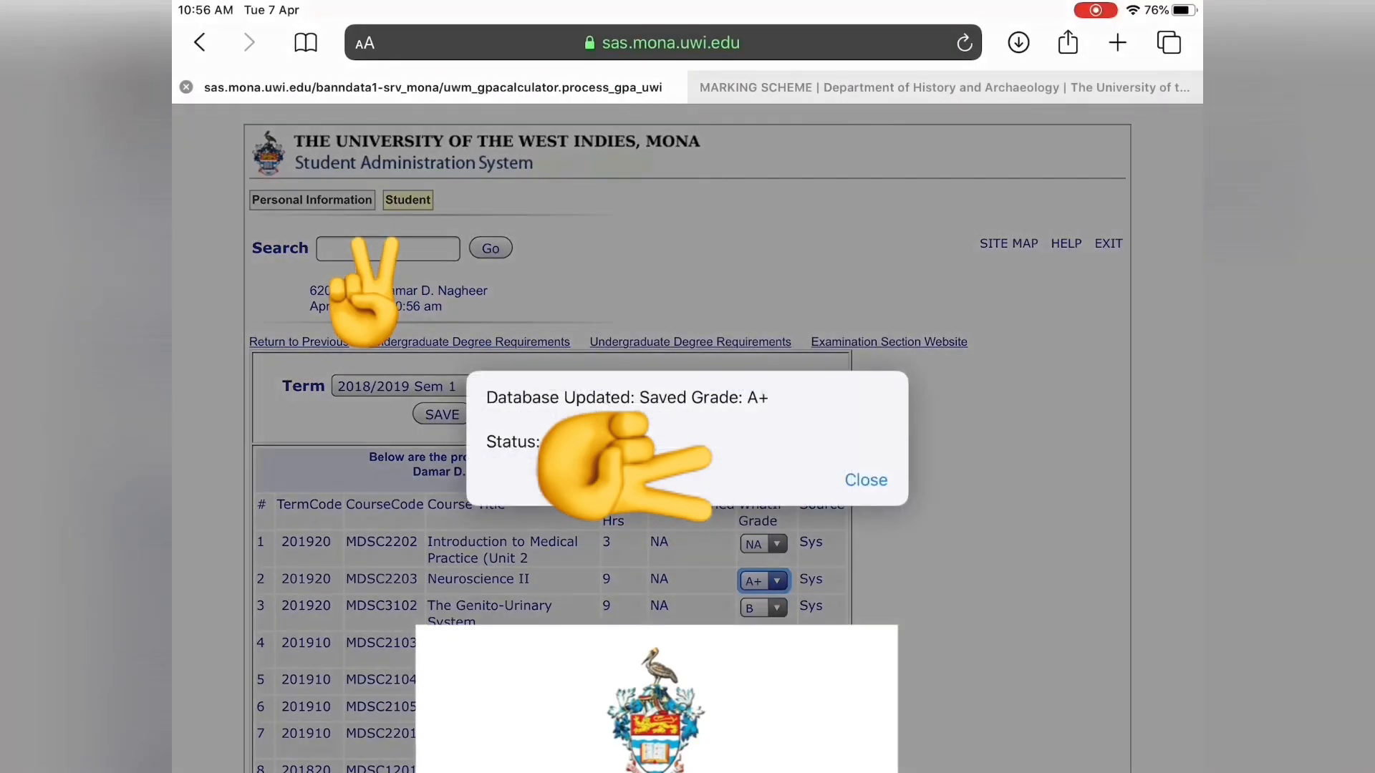
{"action": "left_click", "coordinate": [864, 480]}
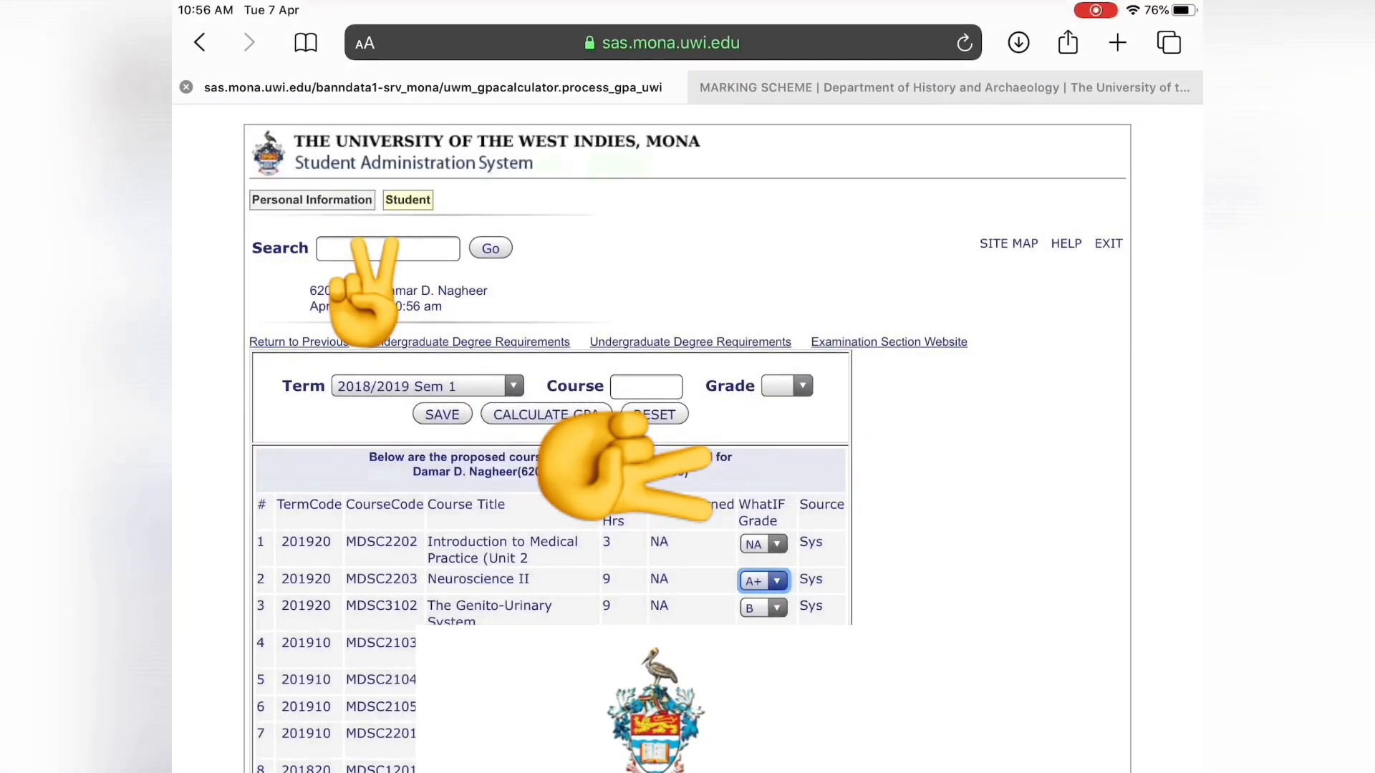
{"action": "left_click", "coordinate": [775, 608]}
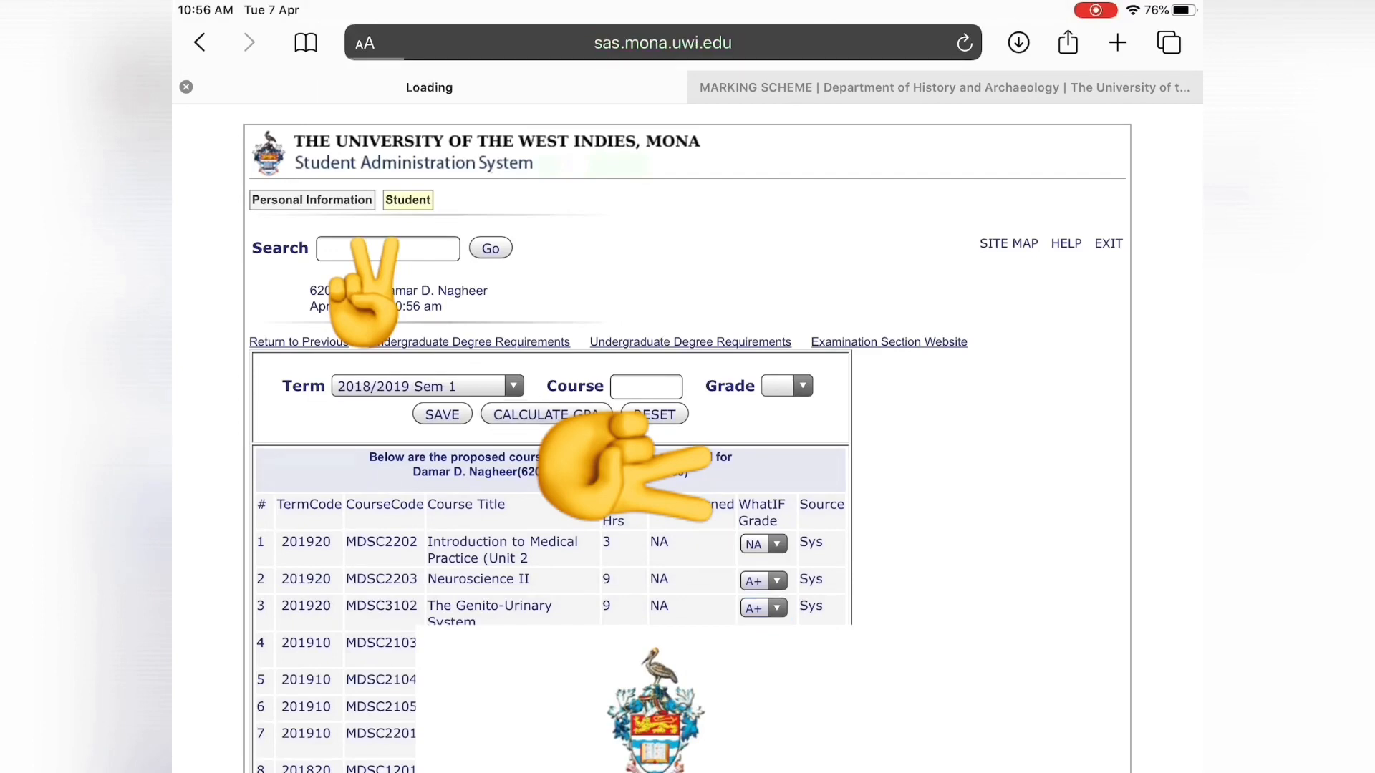
{"action": "left_click", "coordinate": [546, 414]}
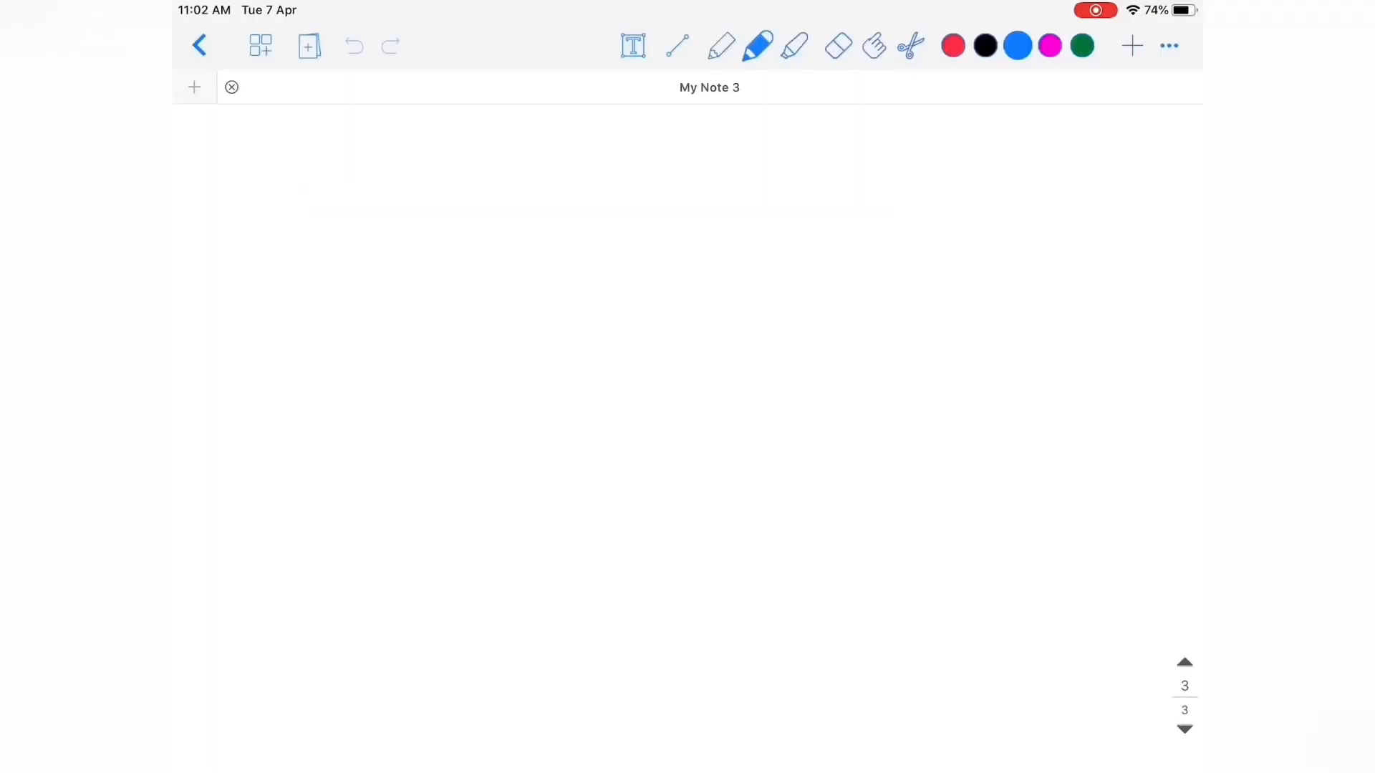
Step: Handwrite '3 Courses' with the grades A, A, B+ listed below
{"action": "left_click", "coordinate": [325, 165]}
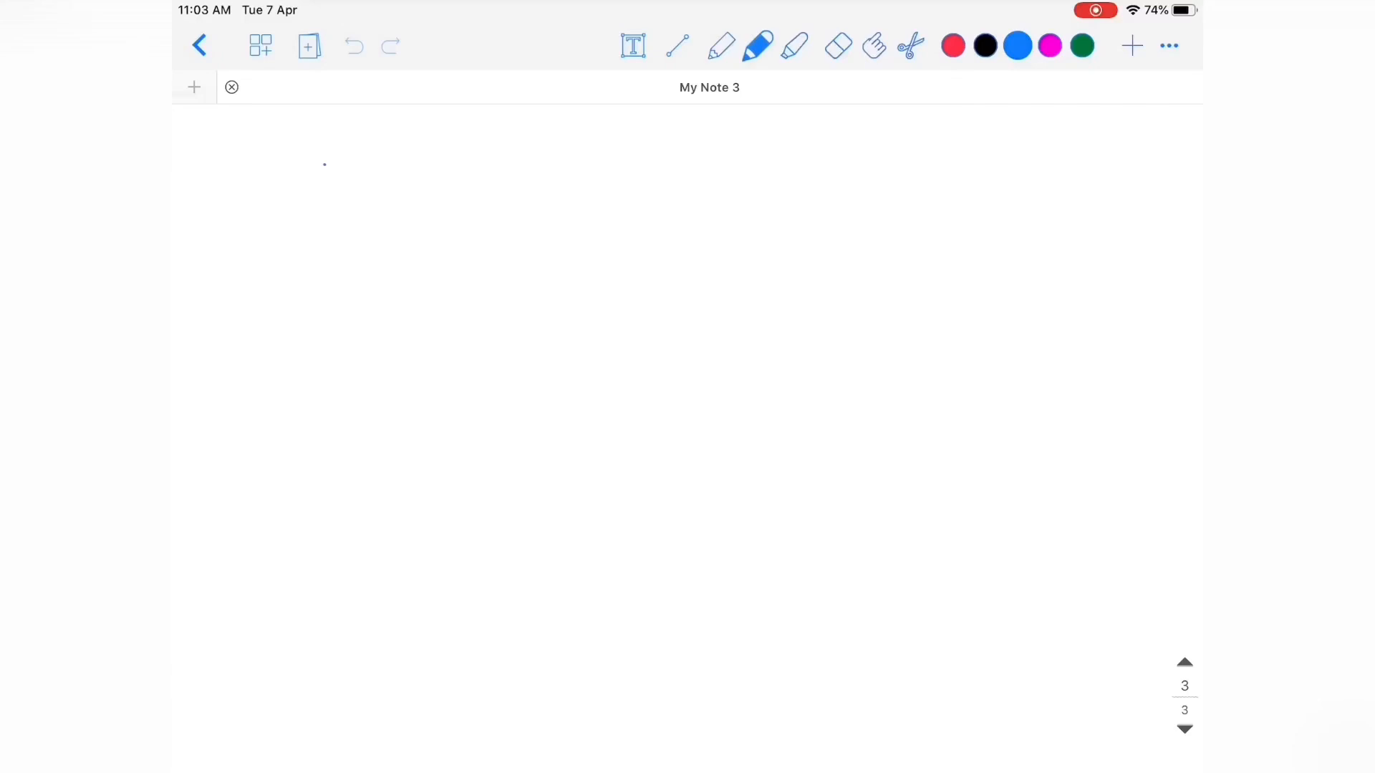
{"action": "left_click_drag", "start_coordinate": [315, 184], "coordinate": [430, 184]}
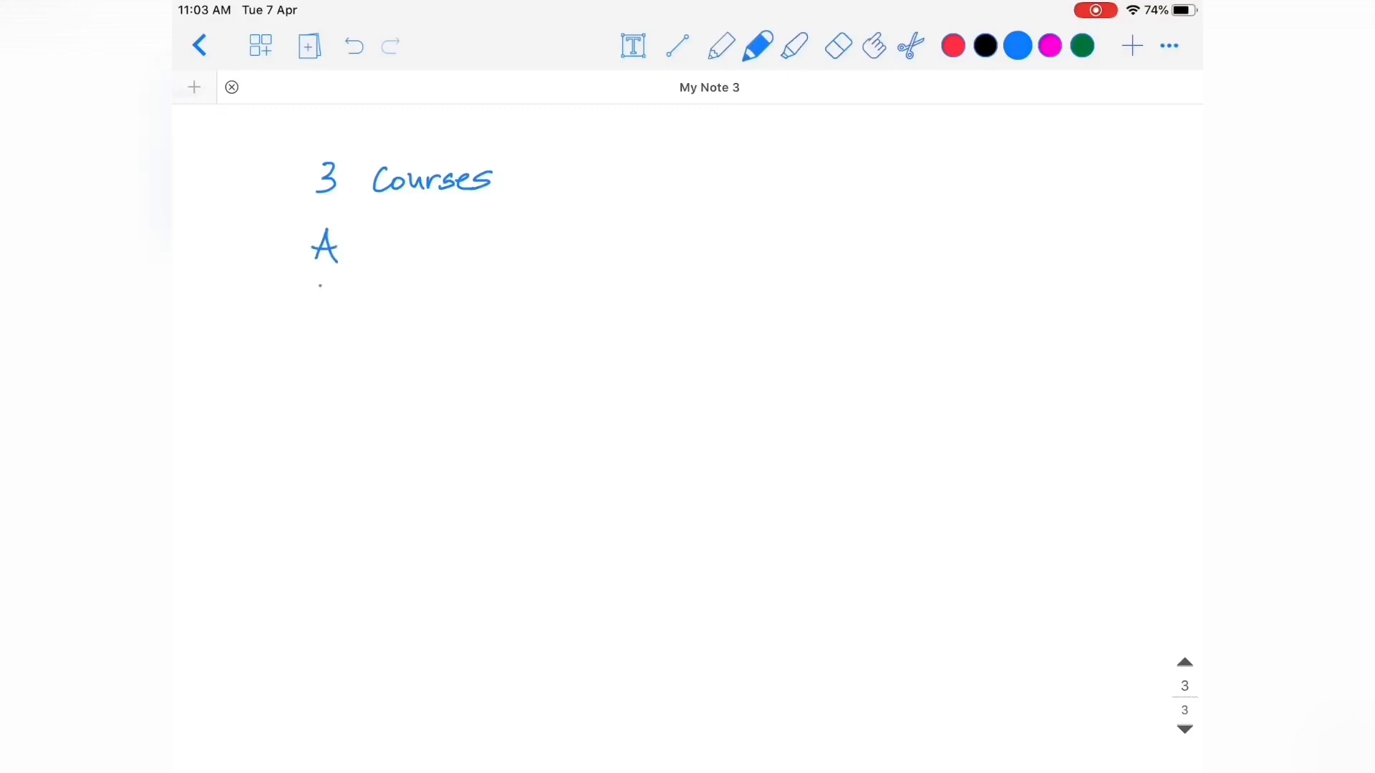
{"action": "left_click_drag", "start_coordinate": [311, 281], "coordinate": [337, 364]}
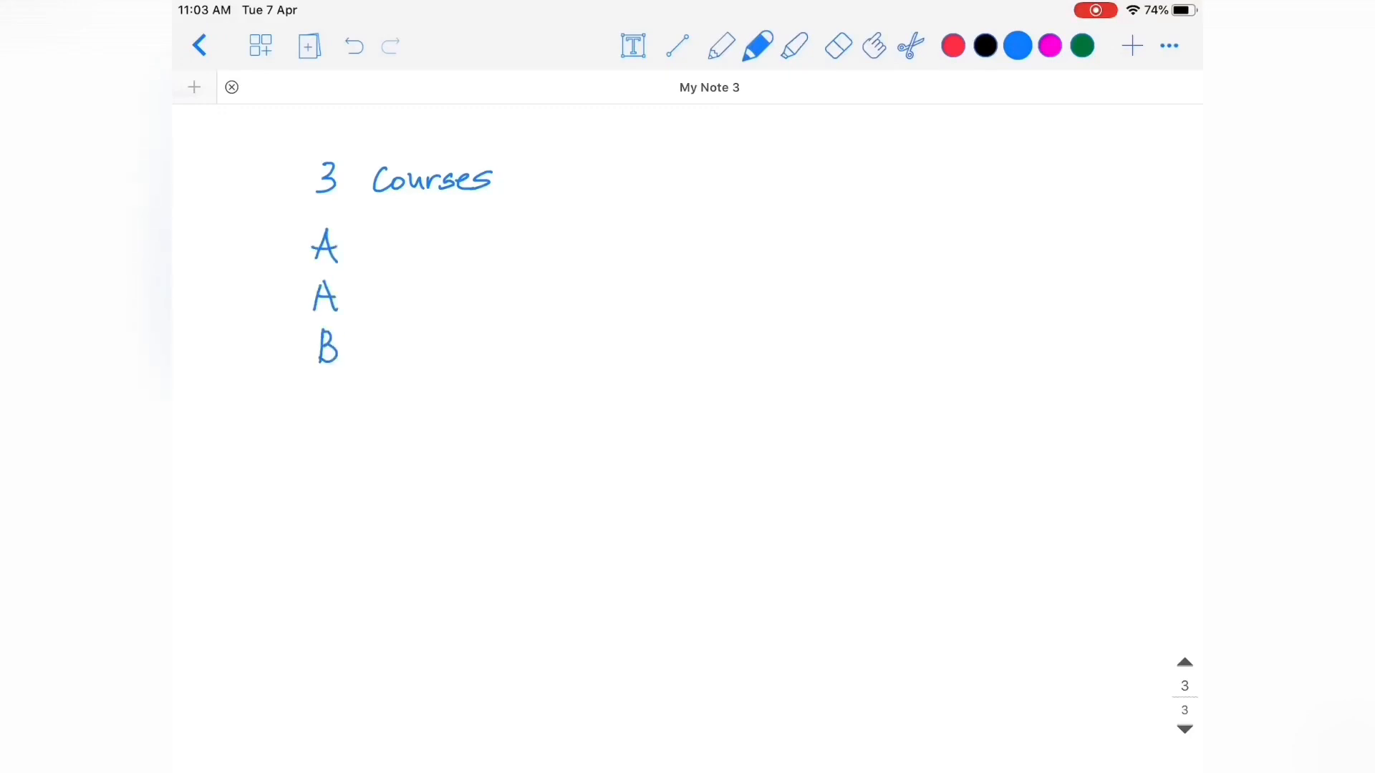
{"action": "left_click_drag", "start_coordinate": [345, 342], "coordinate": [352, 329]}
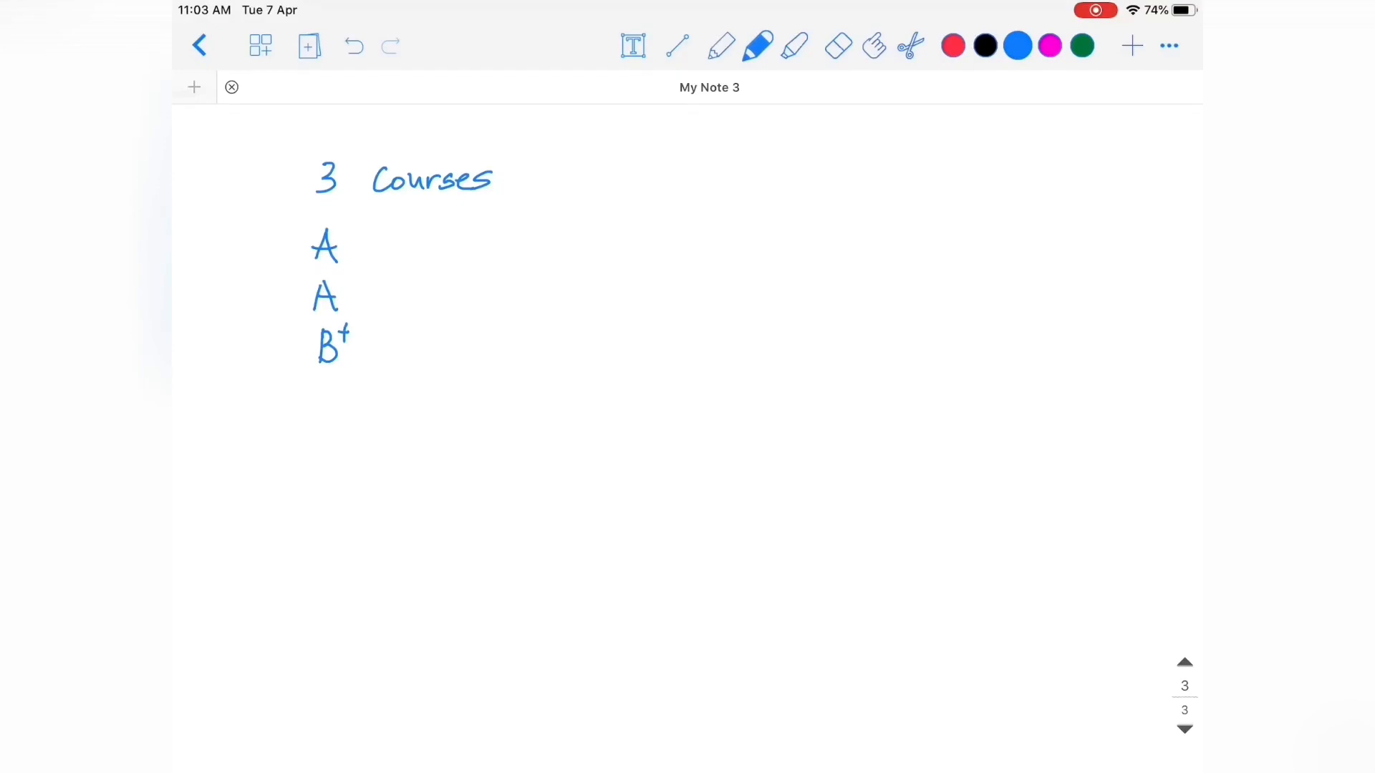
Step: Write credits 6, 3, 3 beside the grades and mark each A as 4.0
{"action": "left_click_drag", "start_coordinate": [263, 232], "coordinate": [272, 259]}
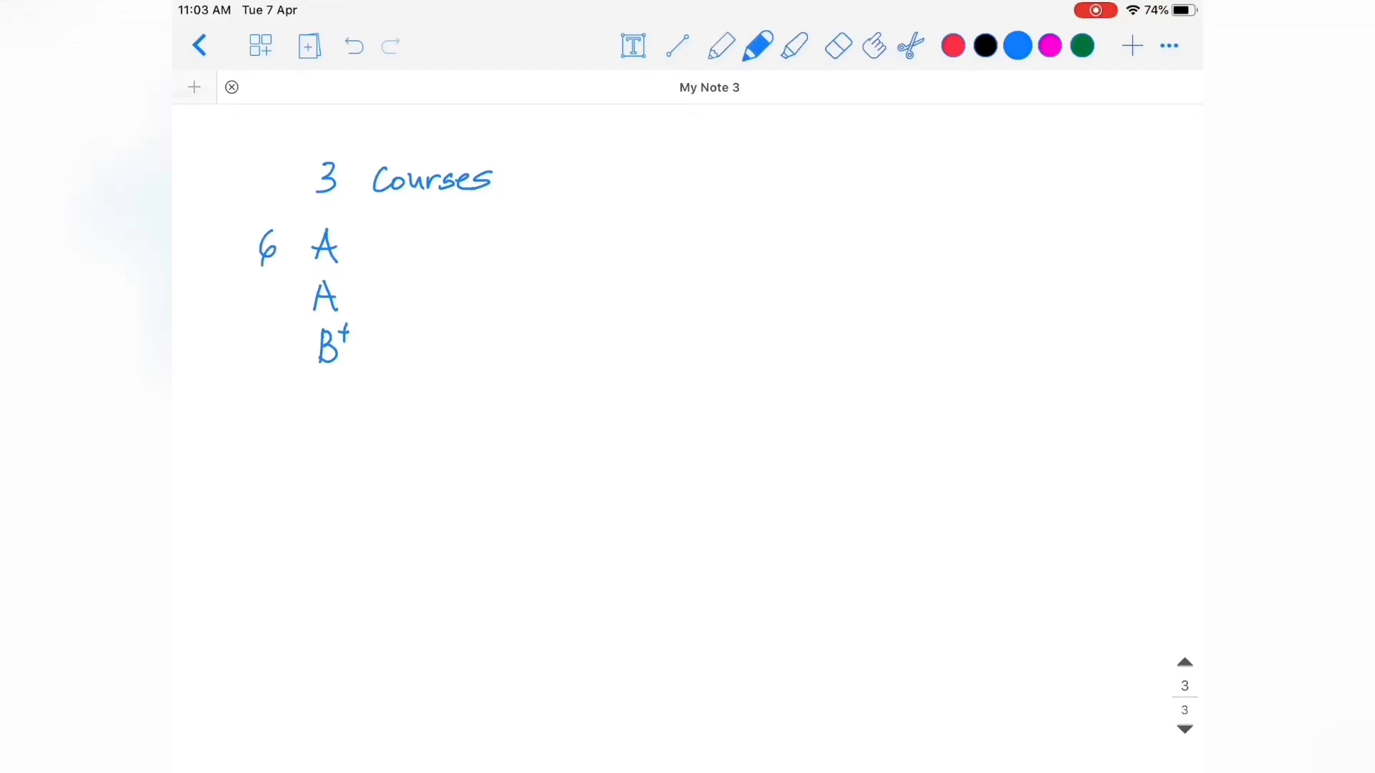
{"action": "left_click_drag", "start_coordinate": [259, 280], "coordinate": [278, 312]}
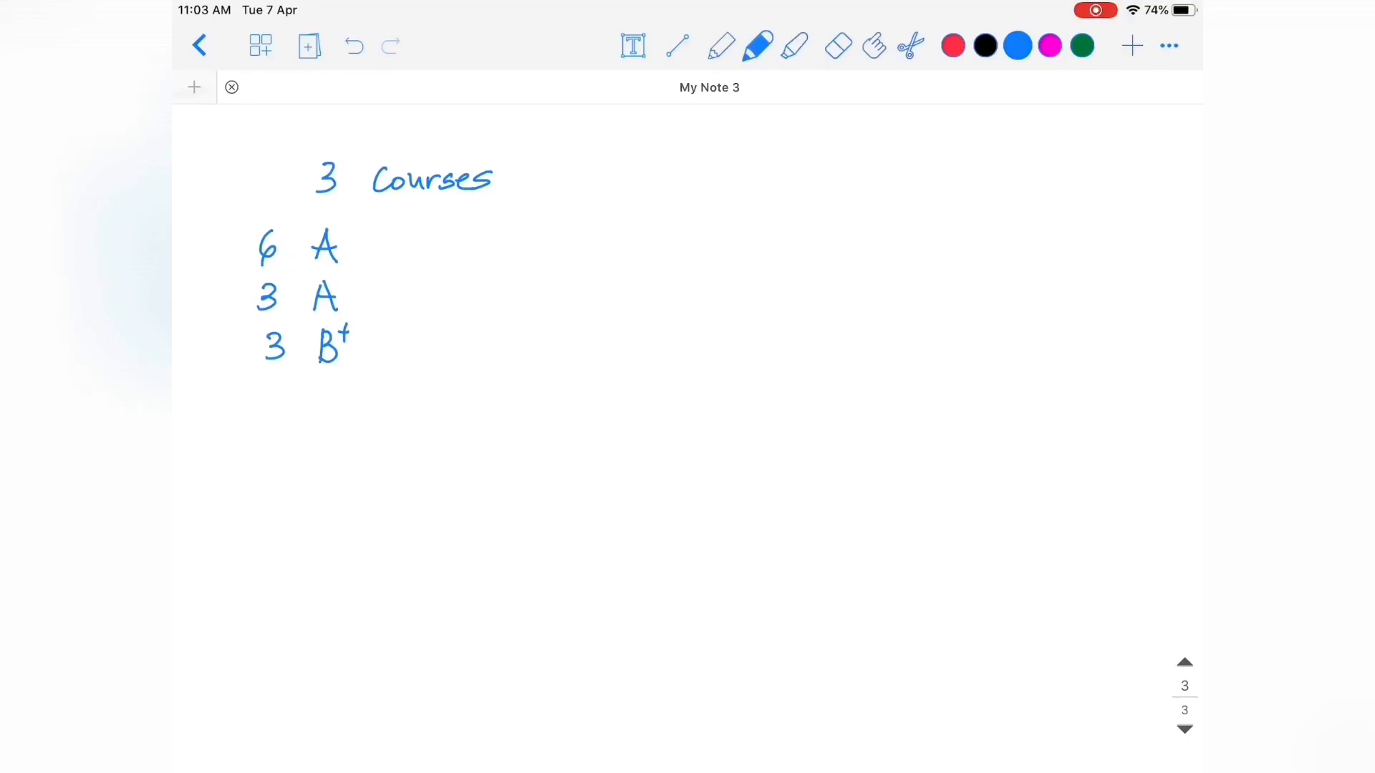
{"action": "left_click_drag", "start_coordinate": [343, 232], "coordinate": [407, 224]}
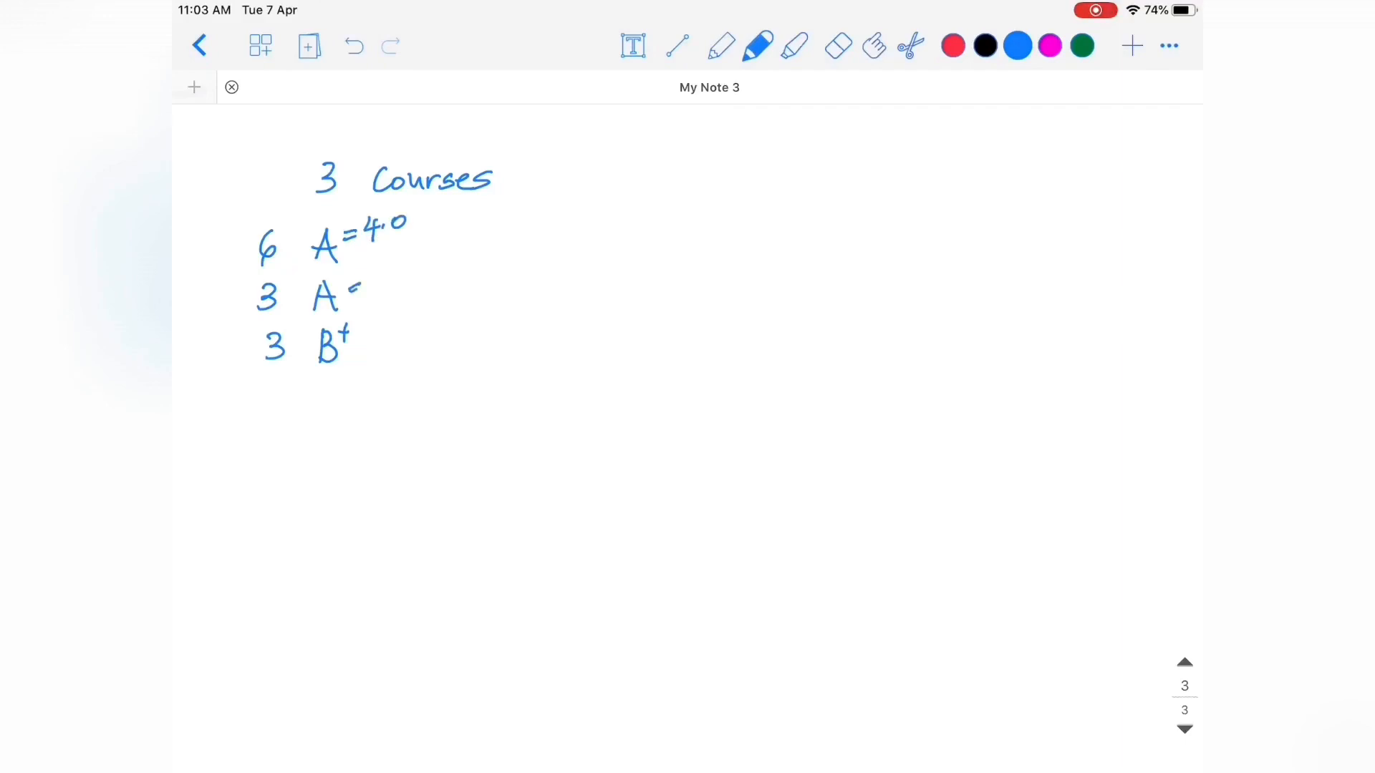
{"action": "left_click_drag", "start_coordinate": [351, 289], "coordinate": [395, 289]}
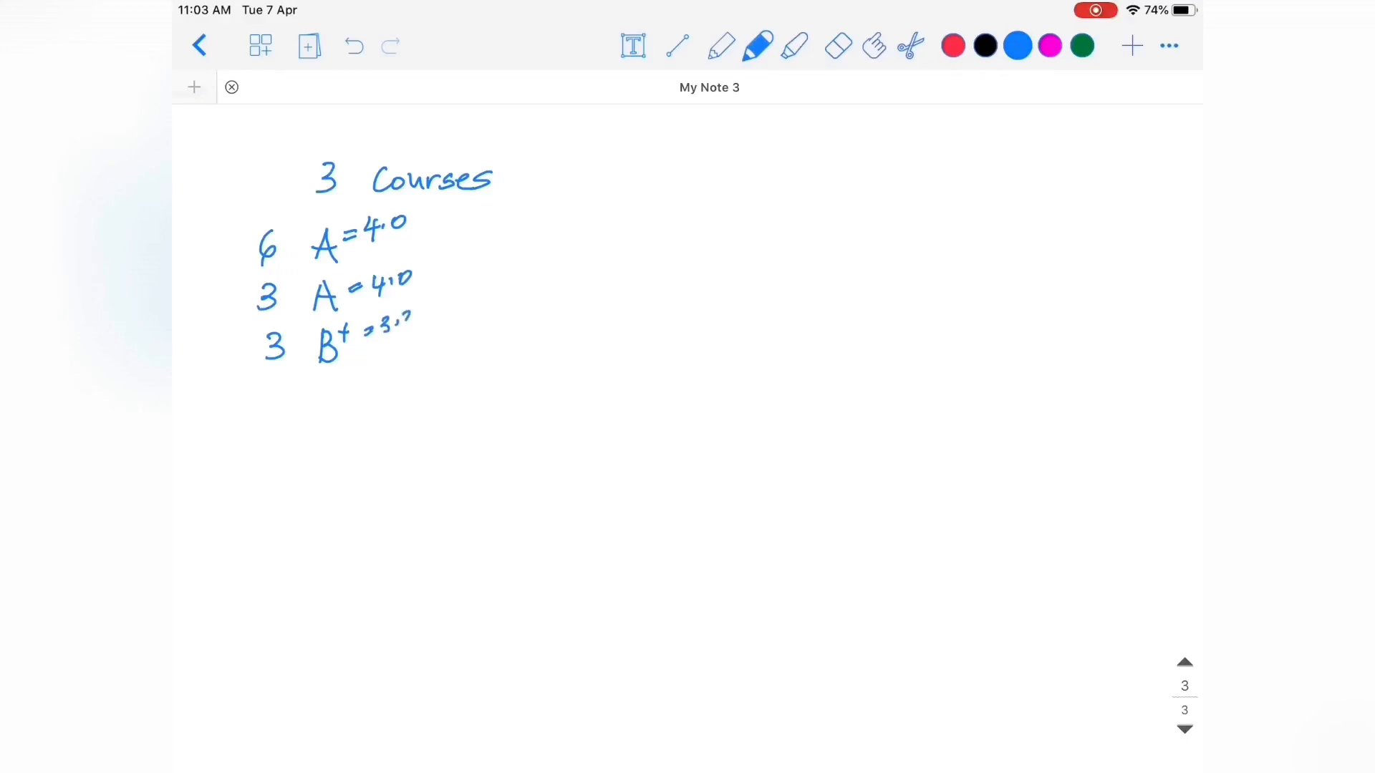
Step: Mark B+ as 3.3 and write 6x4 + 3x4 + 3.3x3
{"action": "left_click_drag", "start_coordinate": [403, 320], "coordinate": [417, 329]}
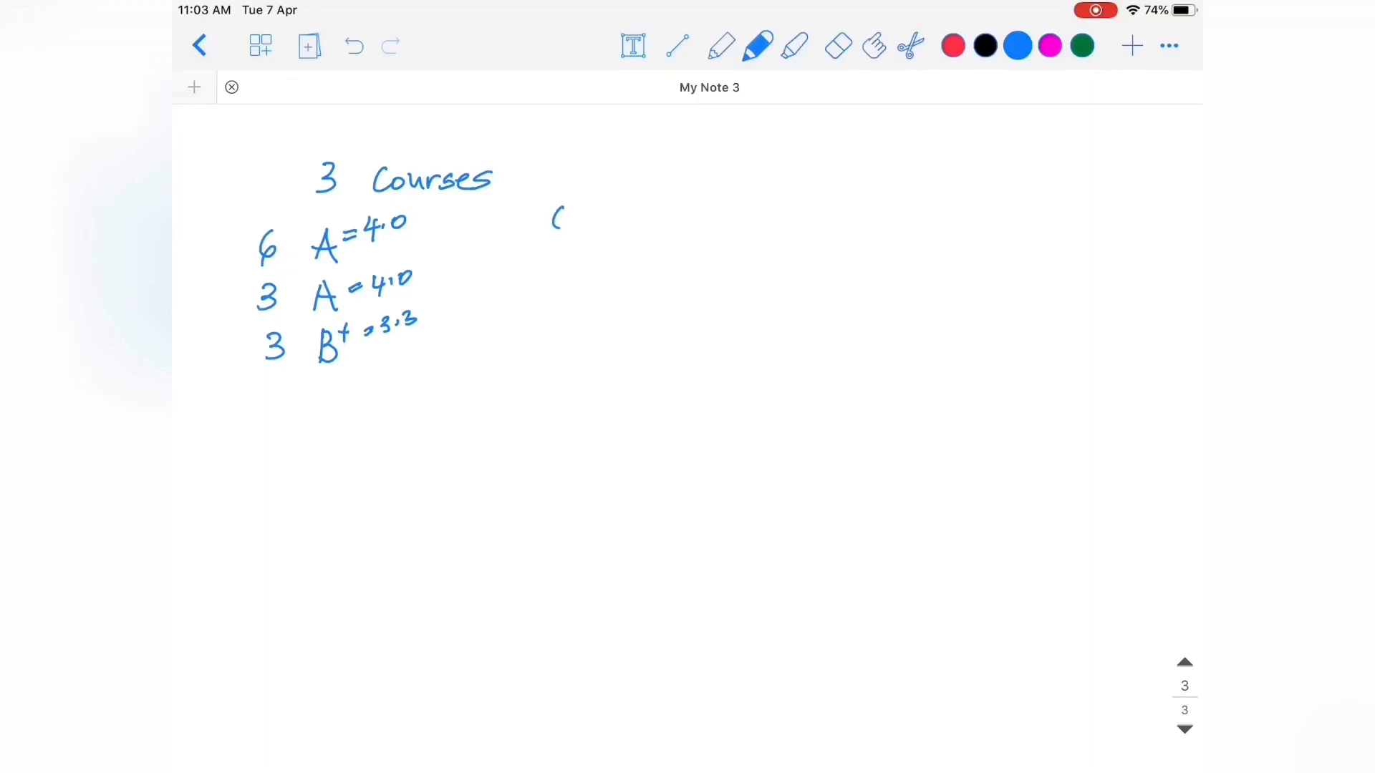
{"action": "left_click_drag", "start_coordinate": [553, 219], "coordinate": [614, 224]}
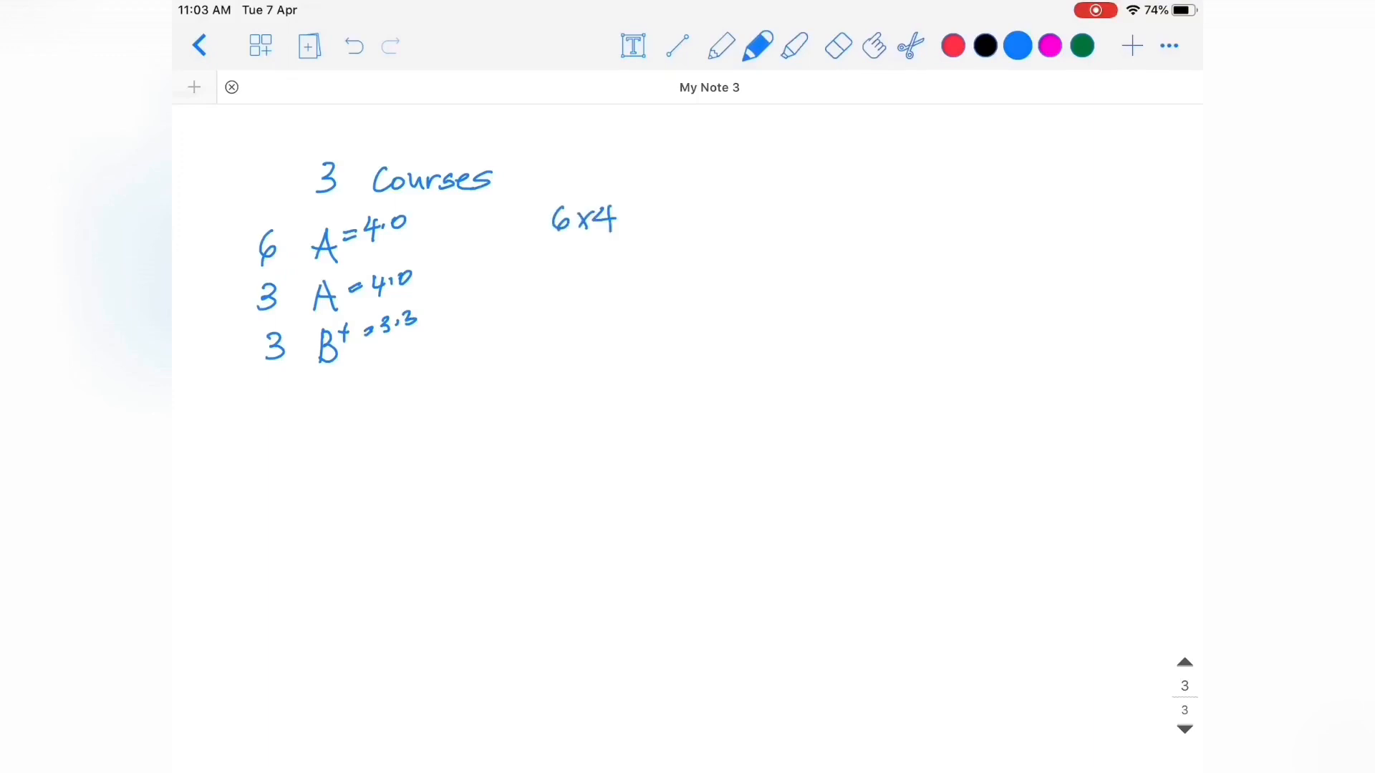
{"action": "left_click_drag", "start_coordinate": [649, 202], "coordinate": [702, 224]}
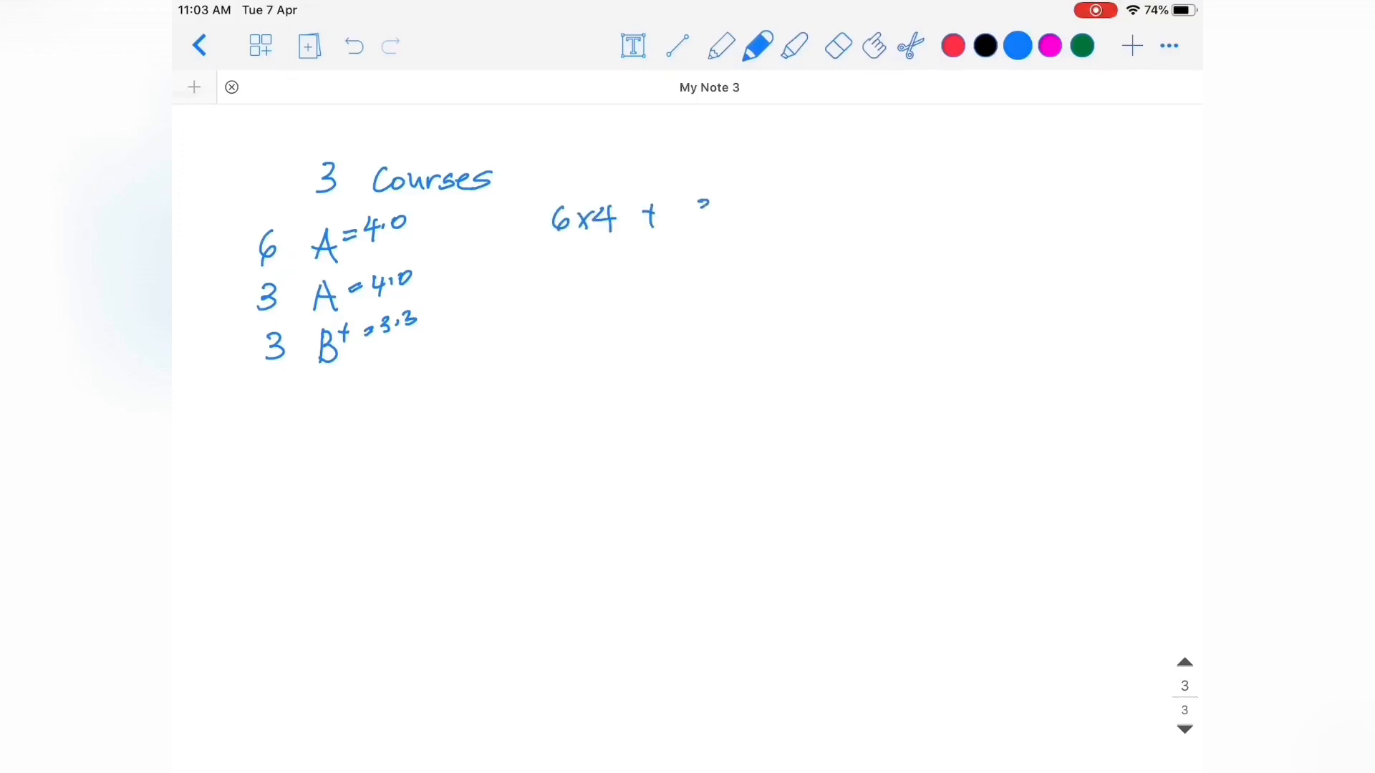
{"action": "left_click_drag", "start_coordinate": [693, 219], "coordinate": [759, 219]}
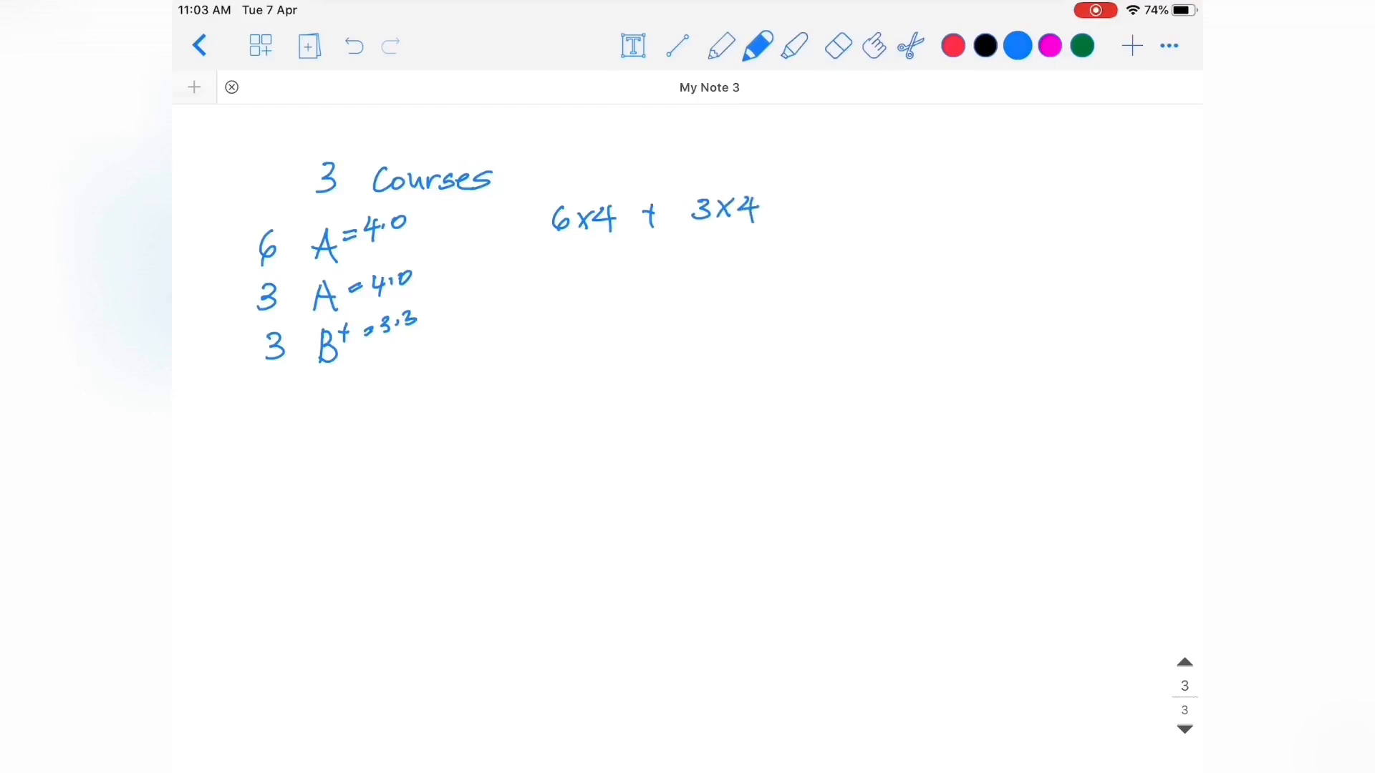
{"action": "left_click_drag", "start_coordinate": [785, 204], "coordinate": [798, 203]}
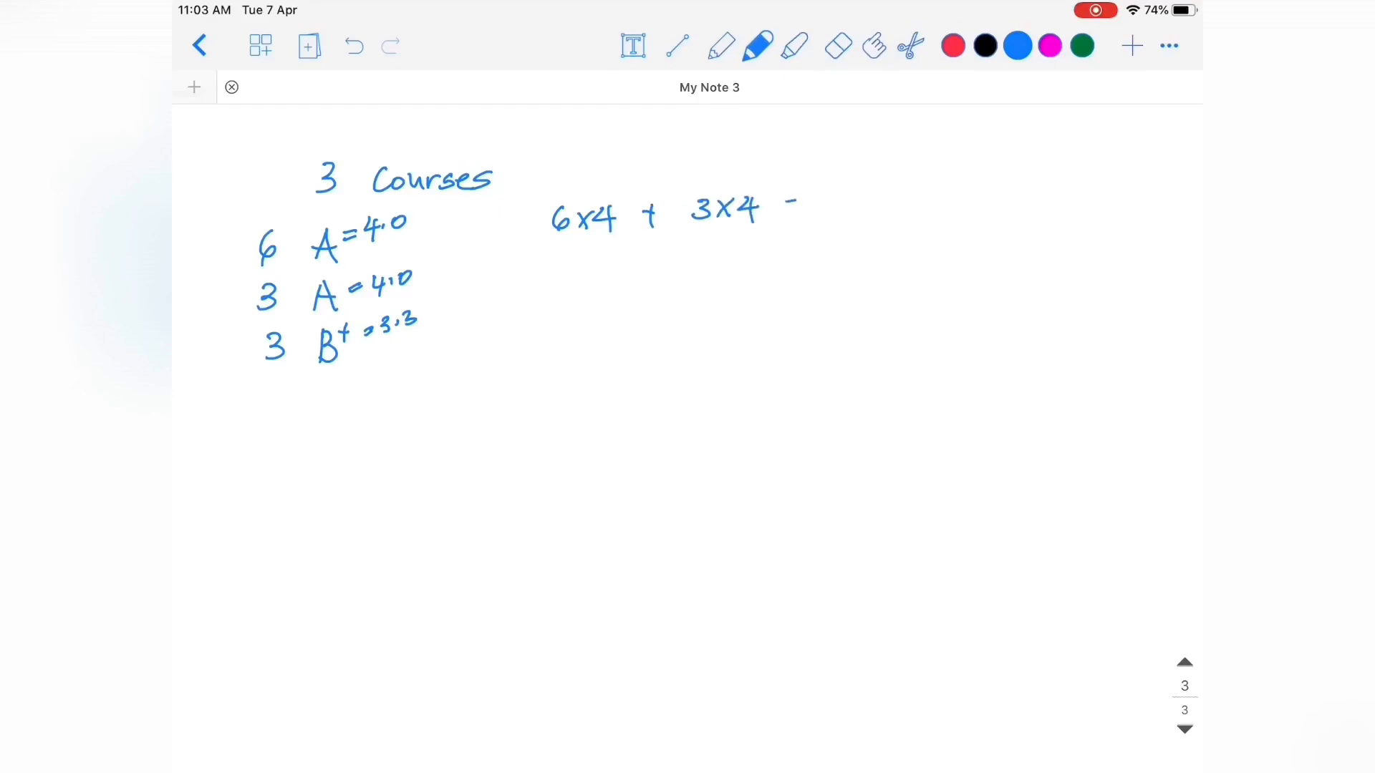
{"action": "left_click_drag", "start_coordinate": [784, 202], "coordinate": [886, 202]}
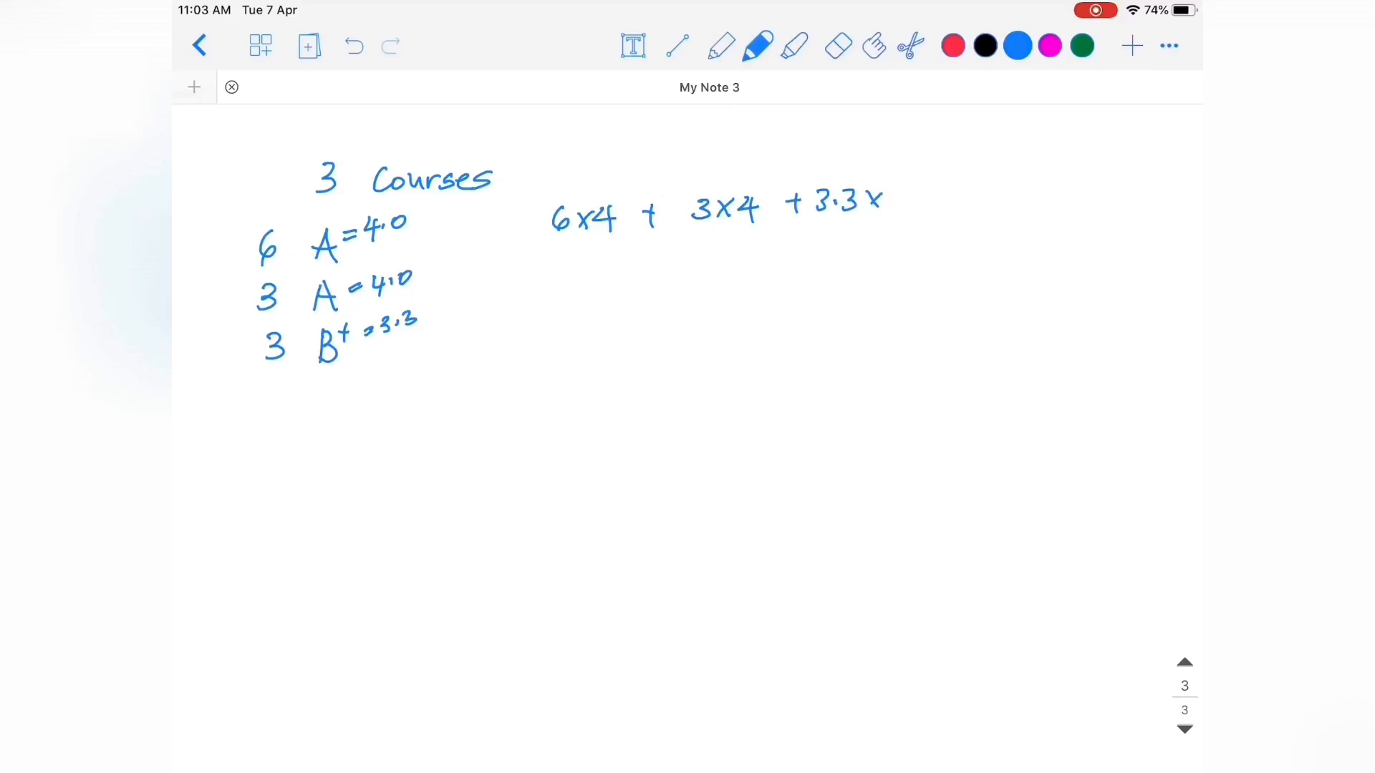
{"action": "left_click_drag", "start_coordinate": [894, 188], "coordinate": [912, 214]}
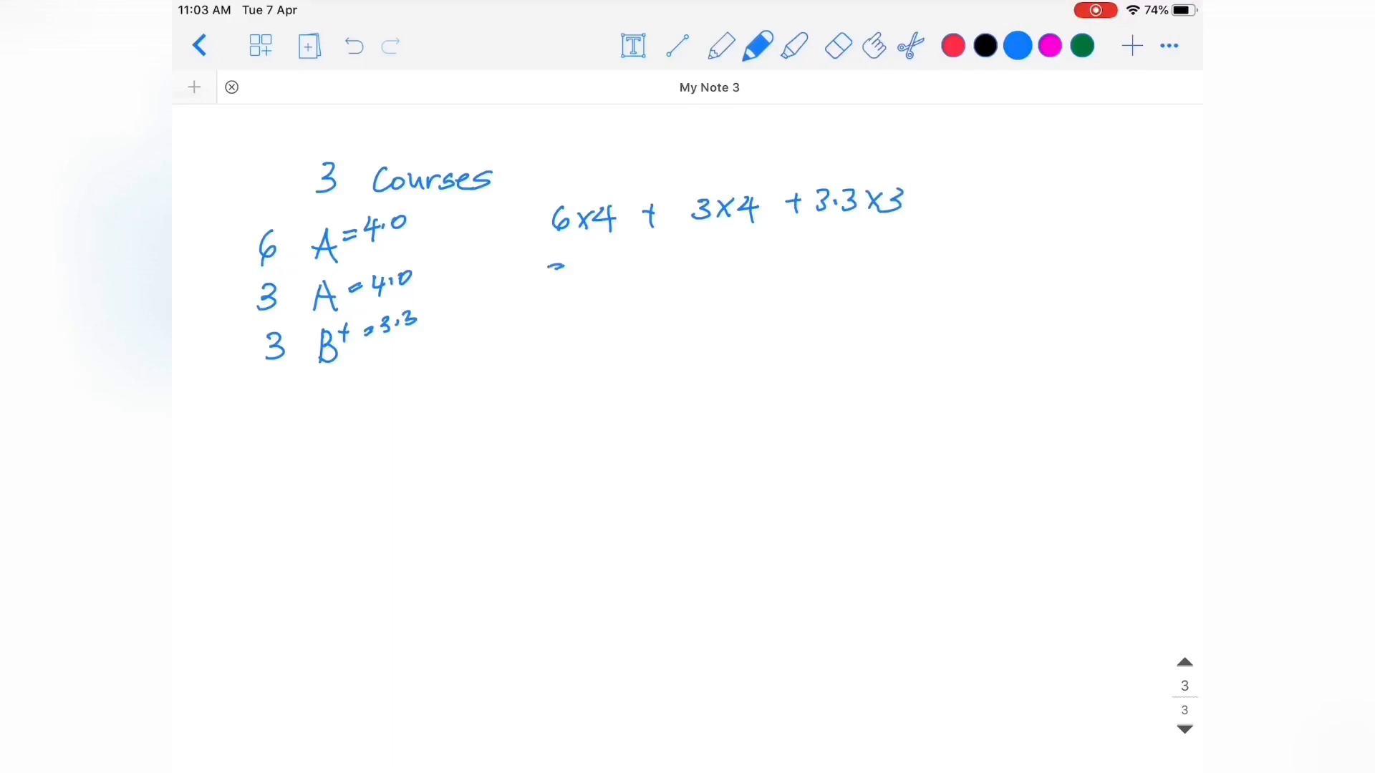
Step: Write the products 24 + 12 + 9.9 and an arrow linking grade to credits
{"action": "left_click_drag", "start_coordinate": [583, 259], "coordinate": [653, 259]}
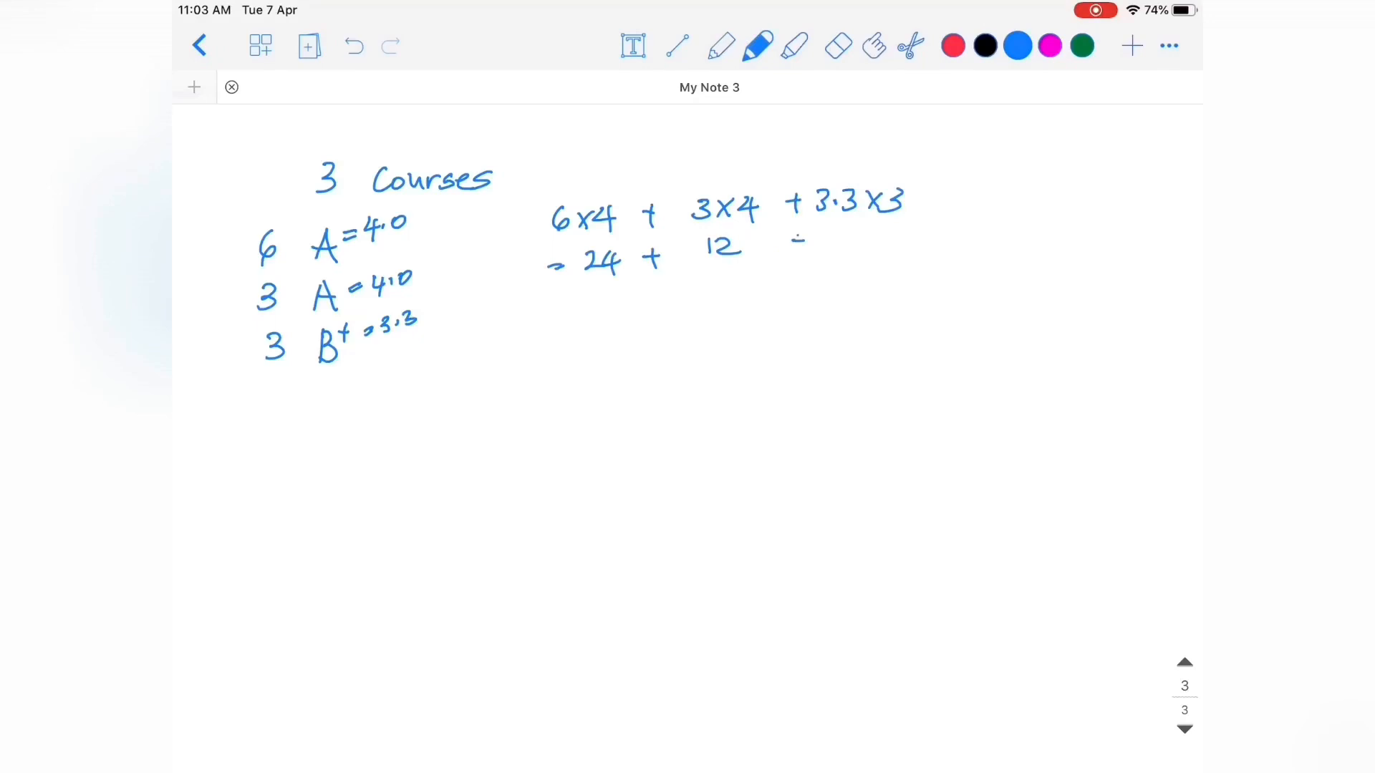
{"action": "left_click_drag", "start_coordinate": [794, 241], "coordinate": [877, 242]}
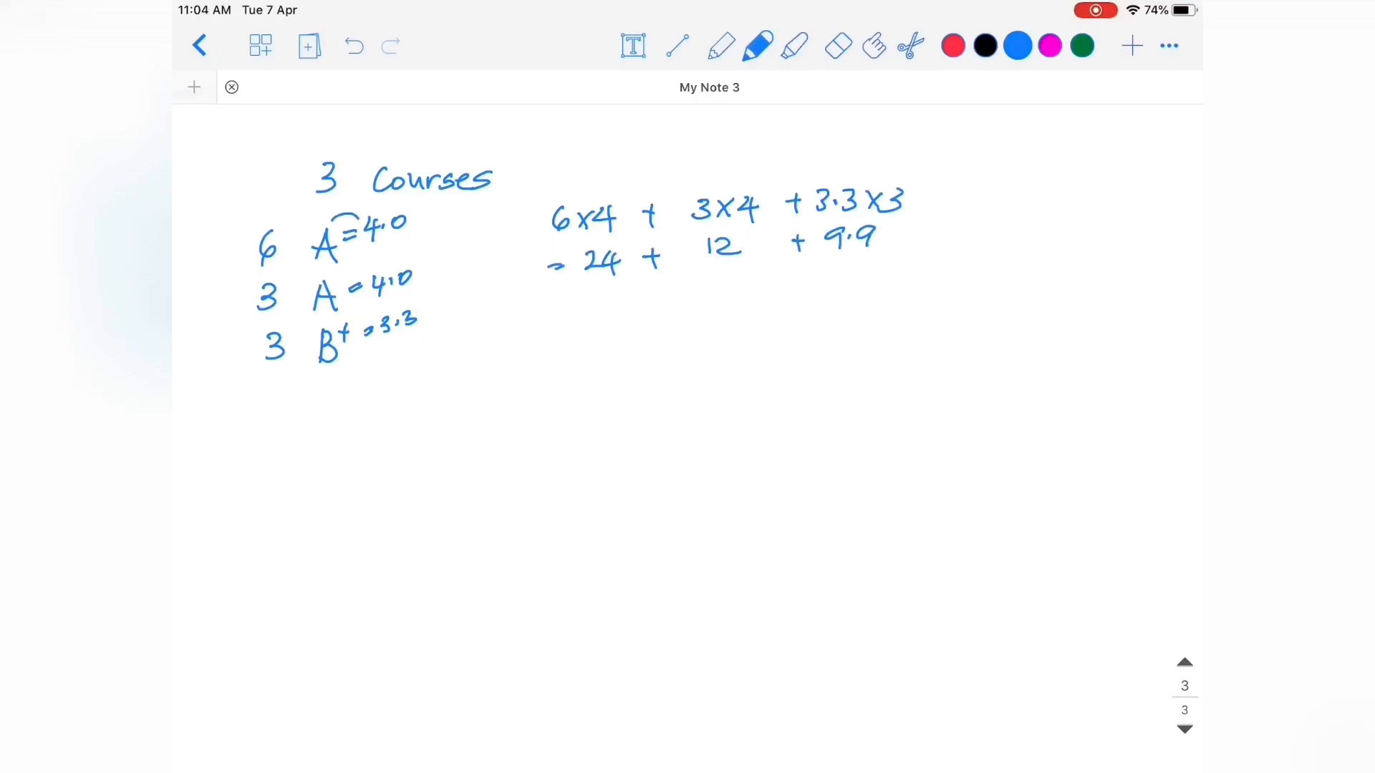
{"action": "left_click_drag", "start_coordinate": [298, 228], "coordinate": [351, 219]}
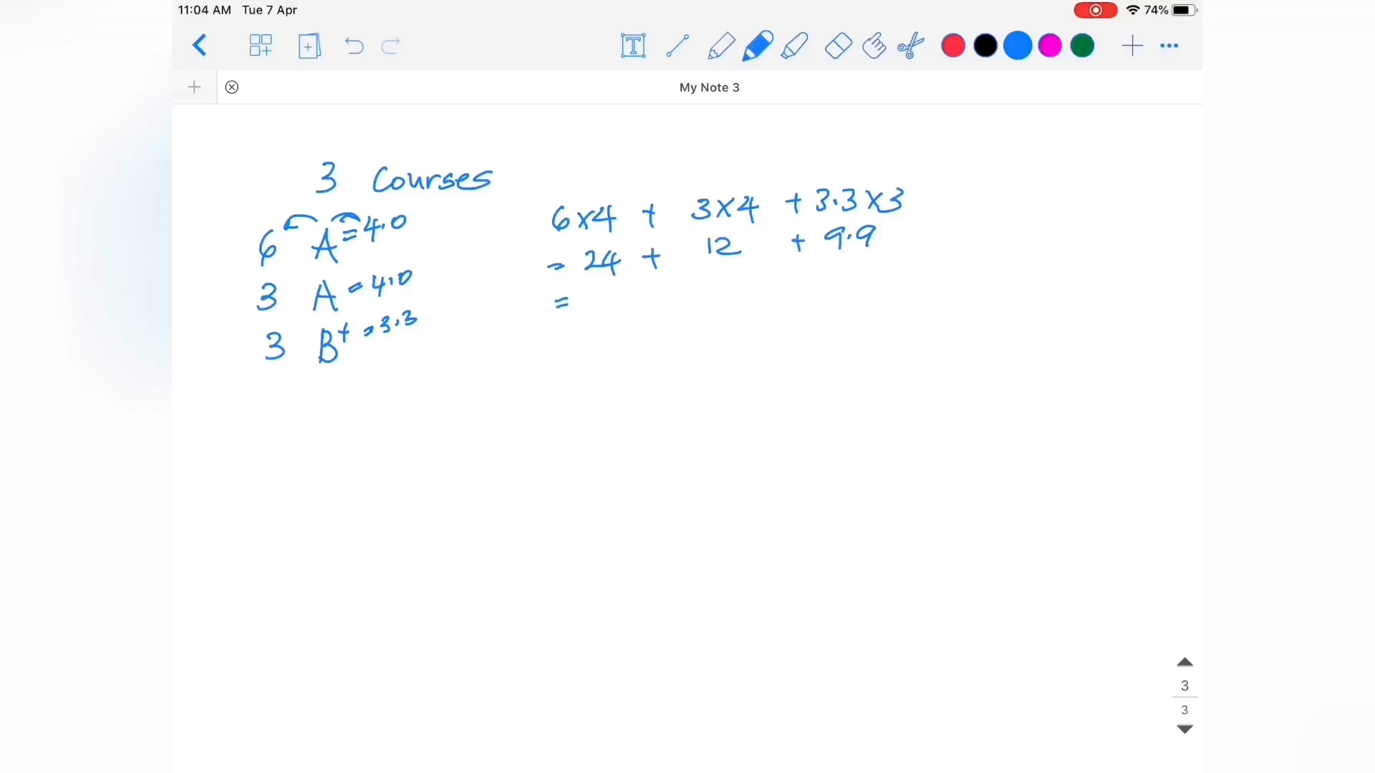
Step: Write the 45.9 total, circle the credits, and compute 45.9 / 12 = 3.825
{"action": "left_click_drag", "start_coordinate": [605, 307], "coordinate": [631, 289]}
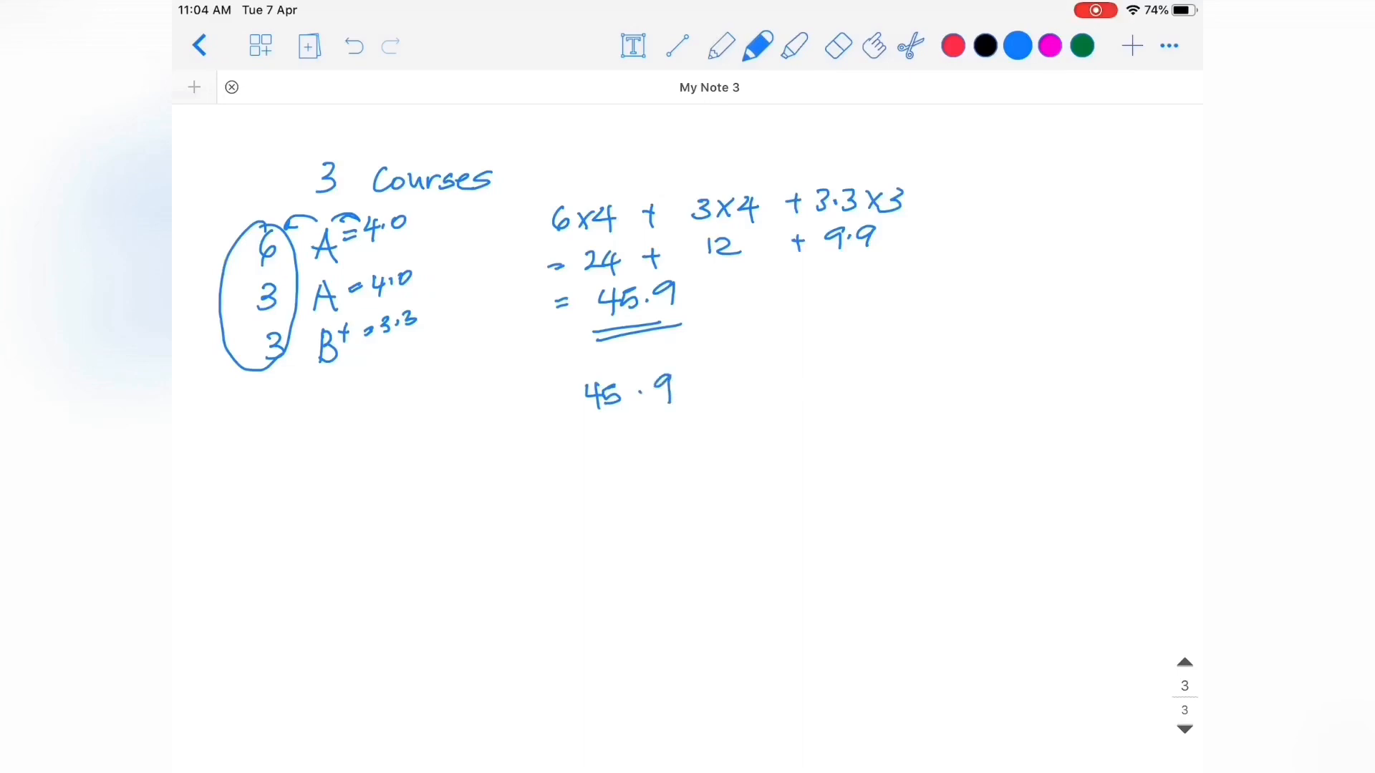
{"action": "left_click_drag", "start_coordinate": [571, 420], "coordinate": [668, 412]}
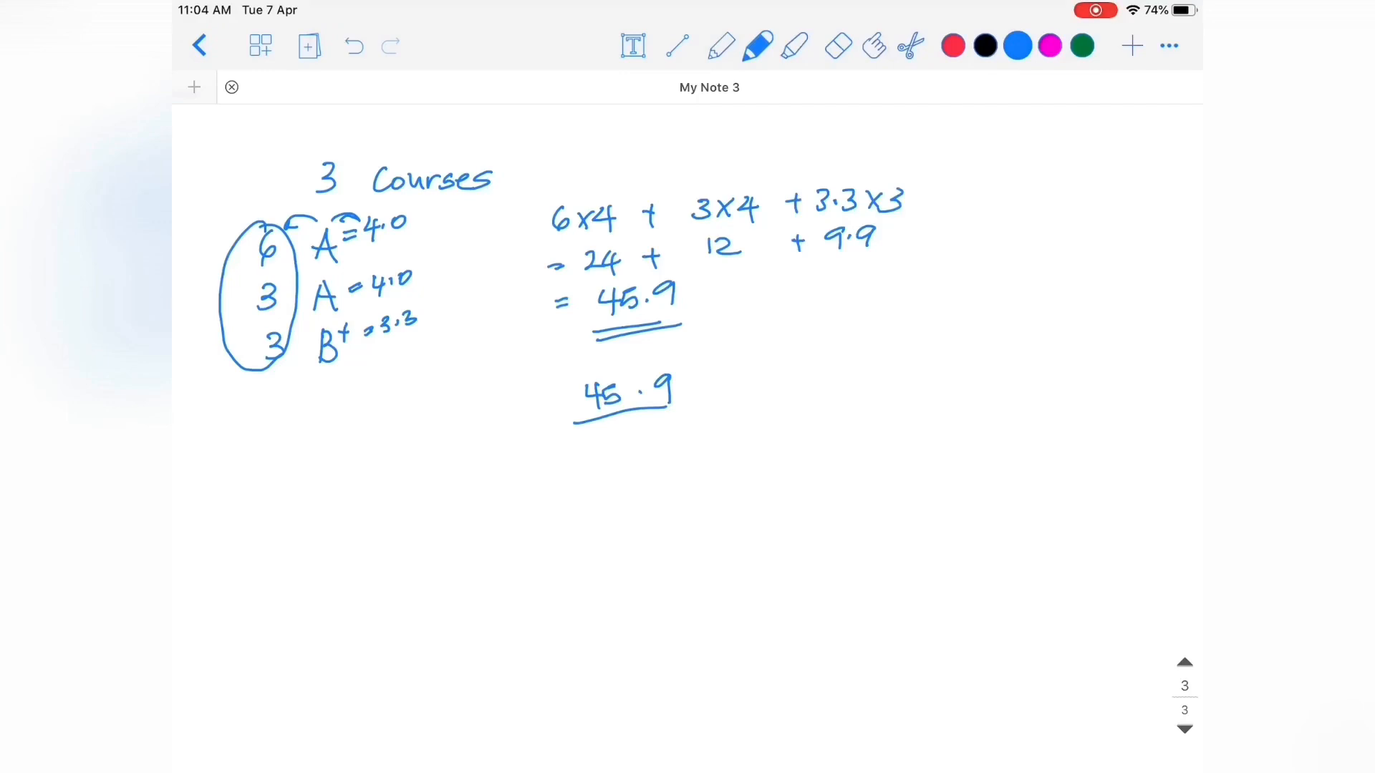
{"action": "left_click_drag", "start_coordinate": [605, 429], "coordinate": [636, 452]}
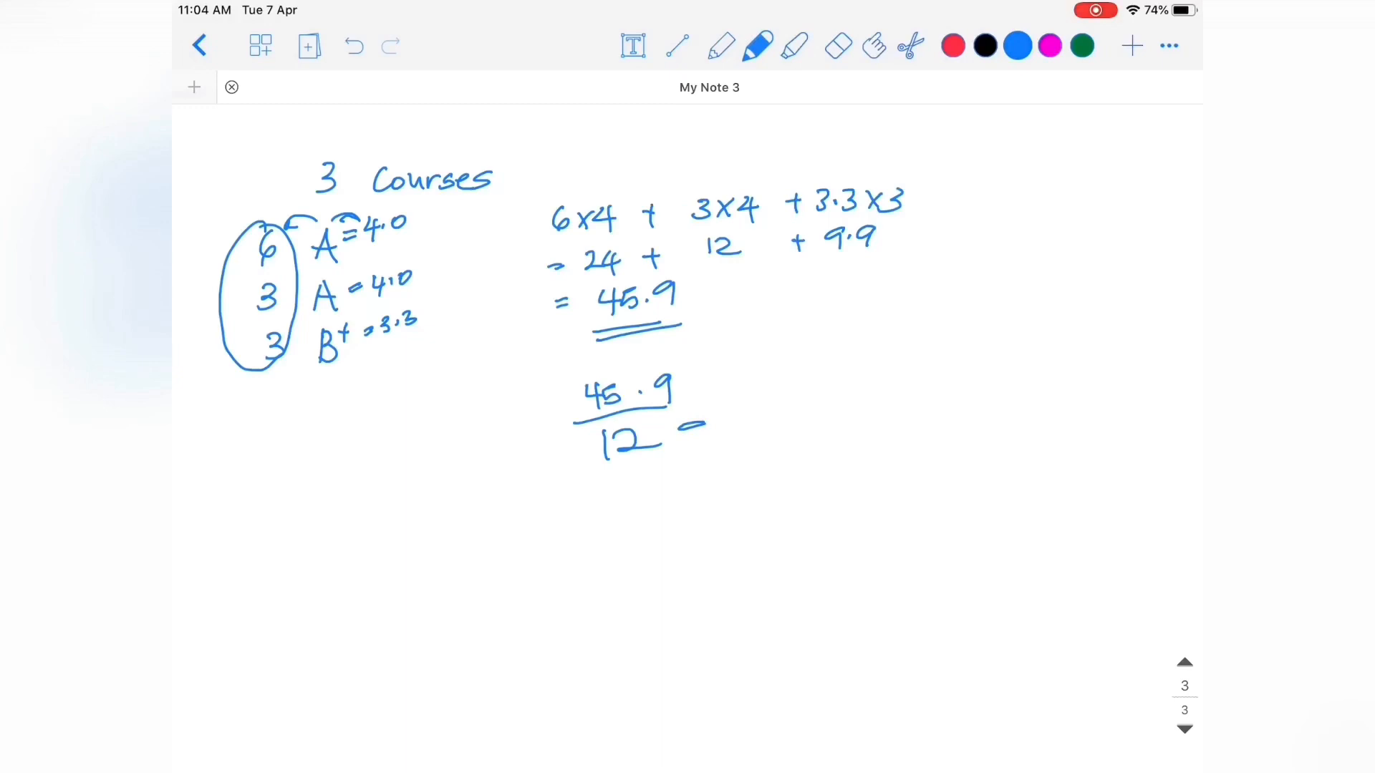
{"action": "left_click_drag", "start_coordinate": [746, 403], "coordinate": [868, 395]}
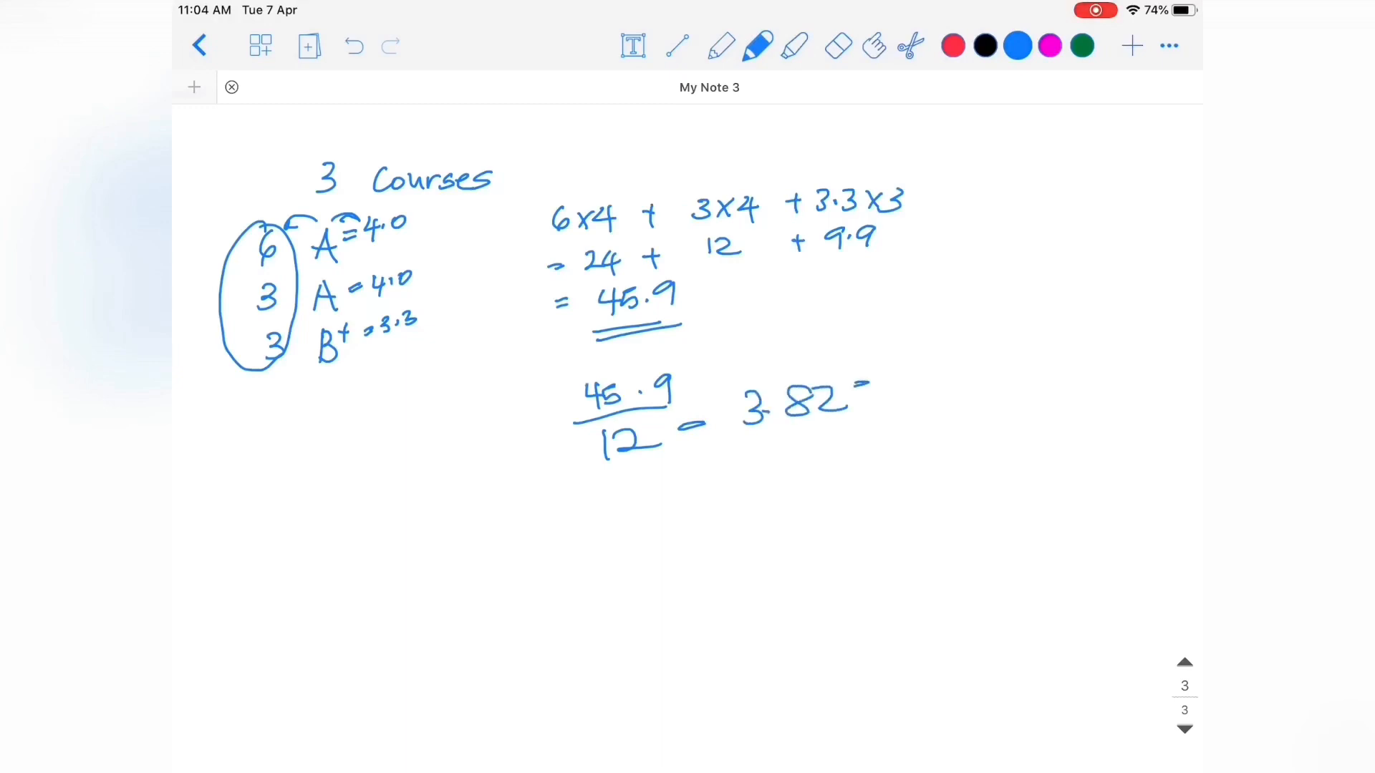
{"action": "left_click_drag", "start_coordinate": [855, 385], "coordinate": [863, 413]}
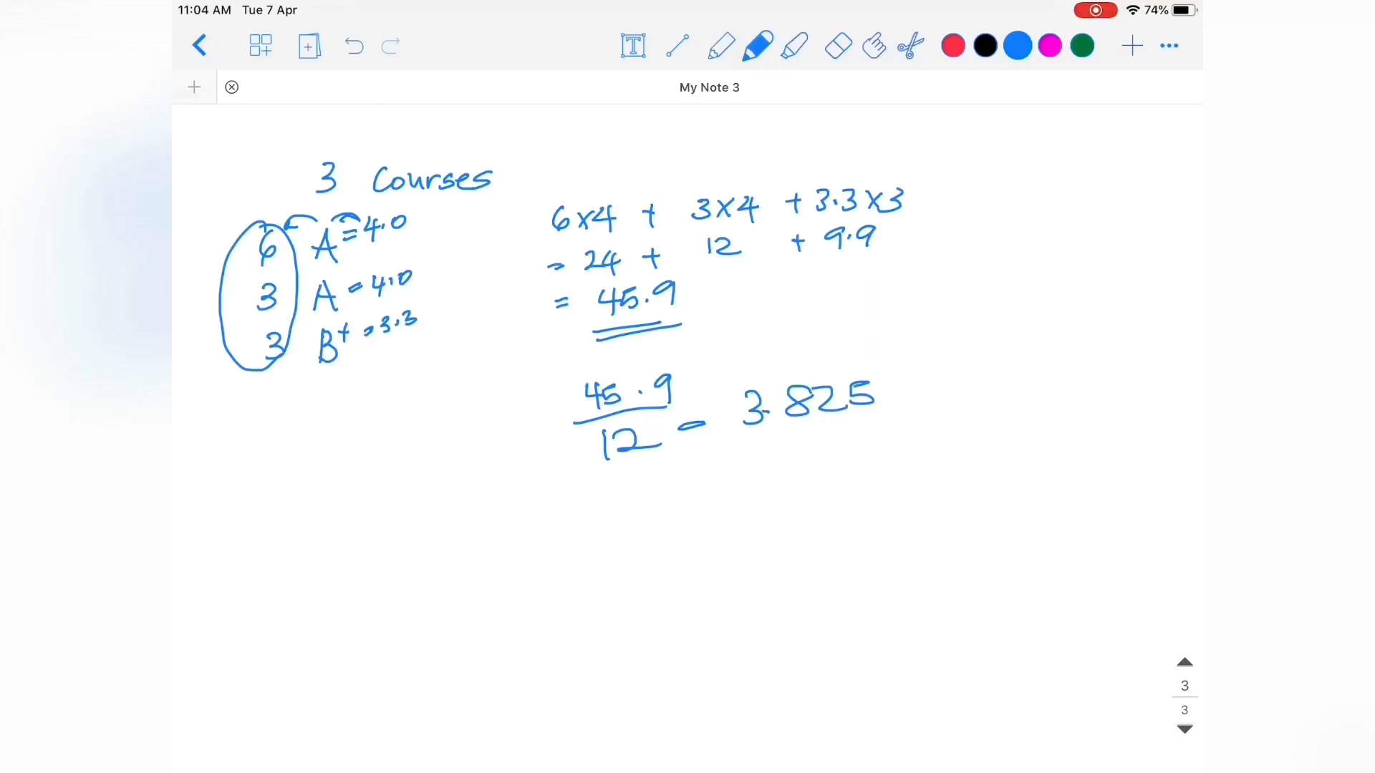